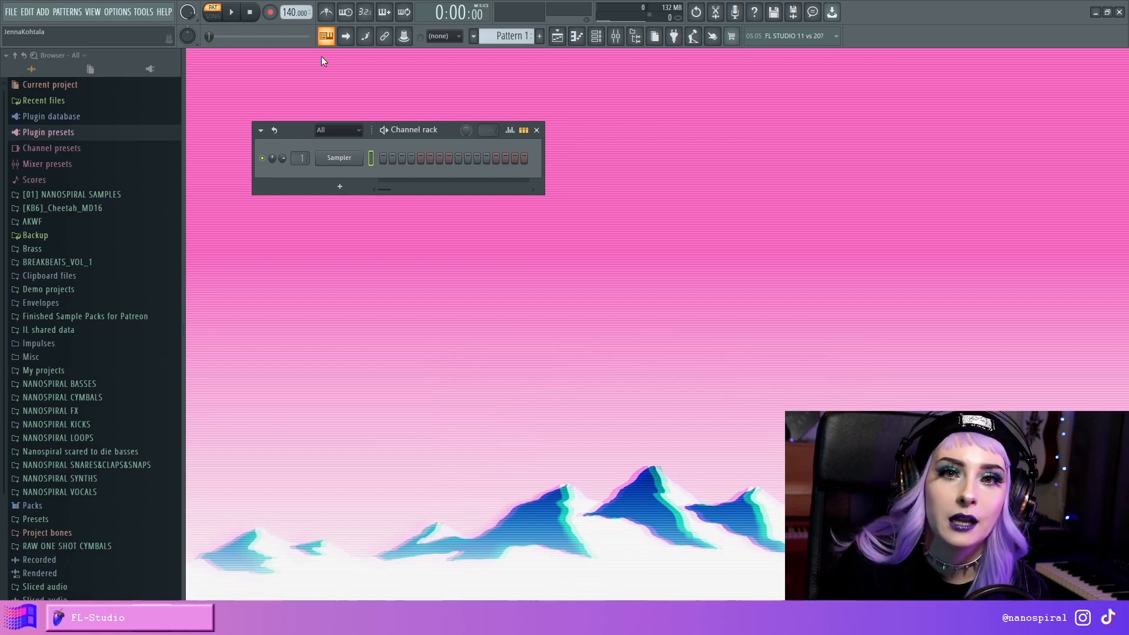
pyautogui.moveTo(750, 118)
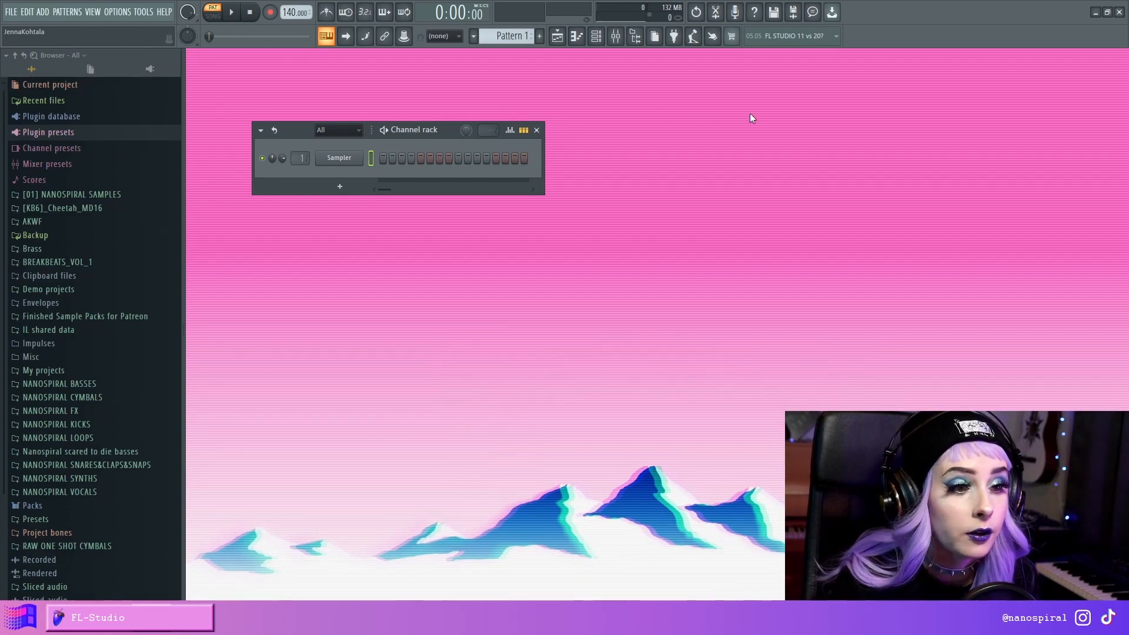
# - Load Patcher into a master mixer slot so its Map view appears
pyautogui.click(42, 12)
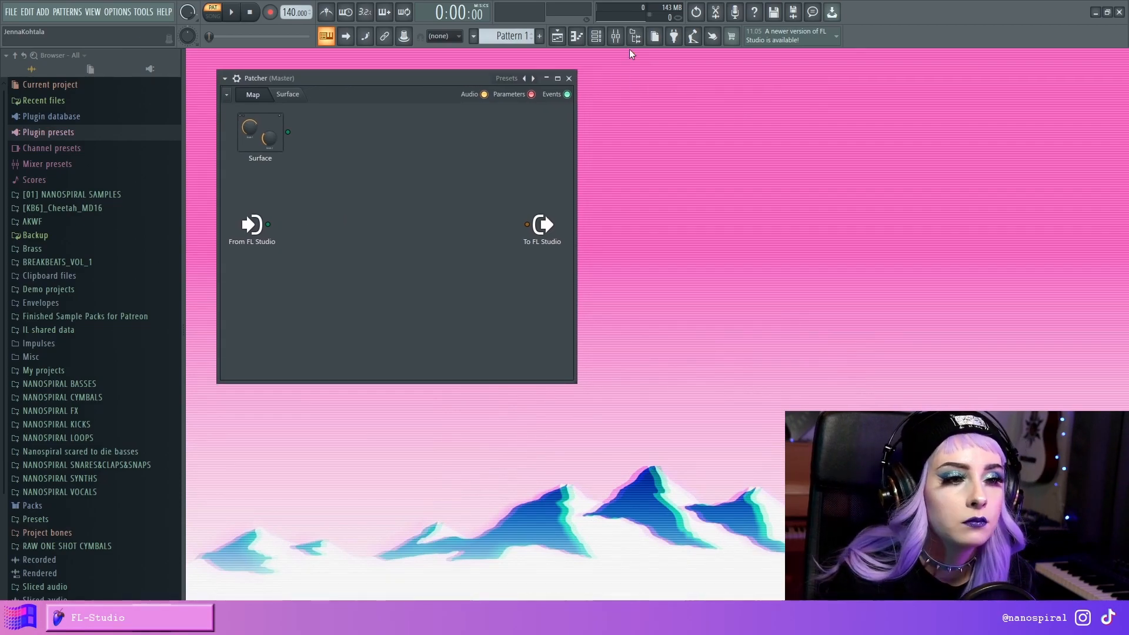
# - Bring up the Mixer beside the Patcher window
pyautogui.click(614, 36)
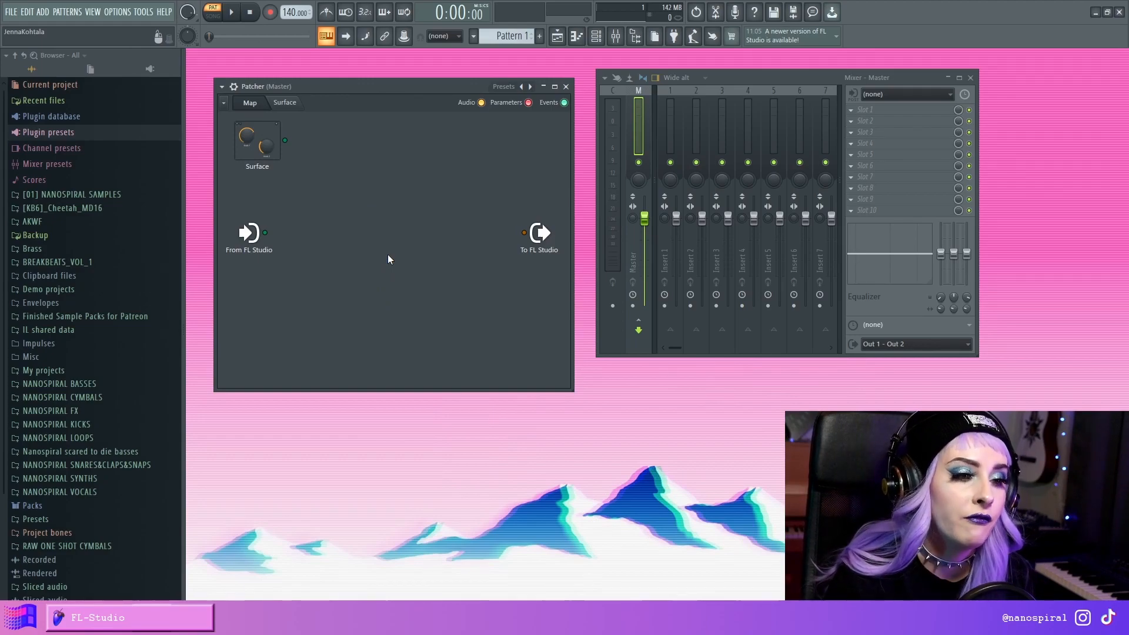
pyautogui.moveTo(899, 119)
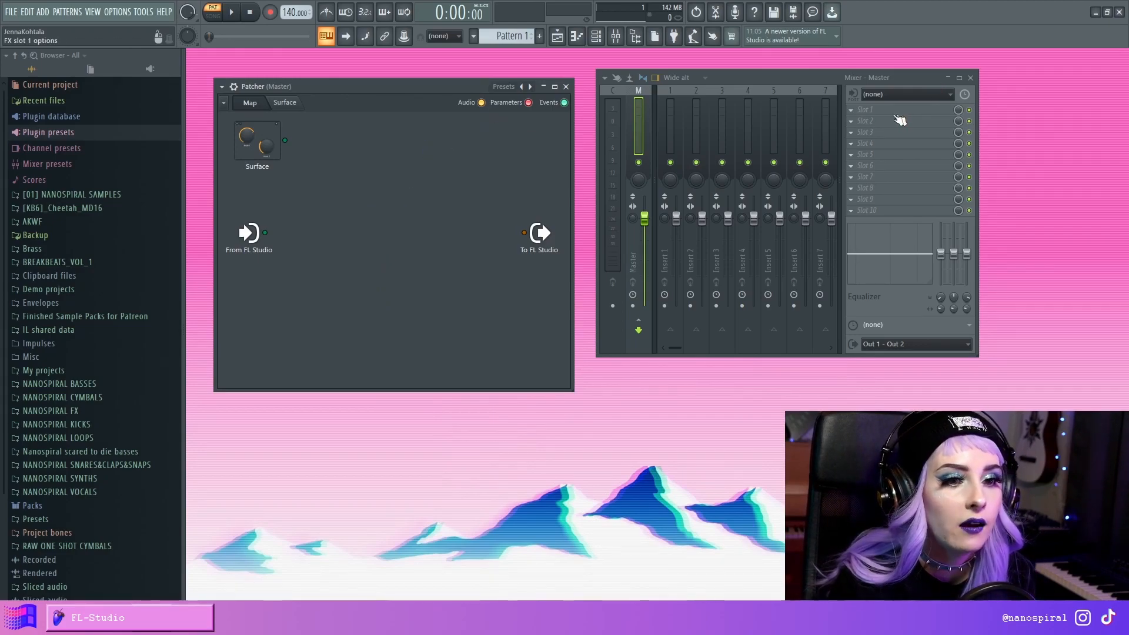
pyautogui.moveTo(885, 106)
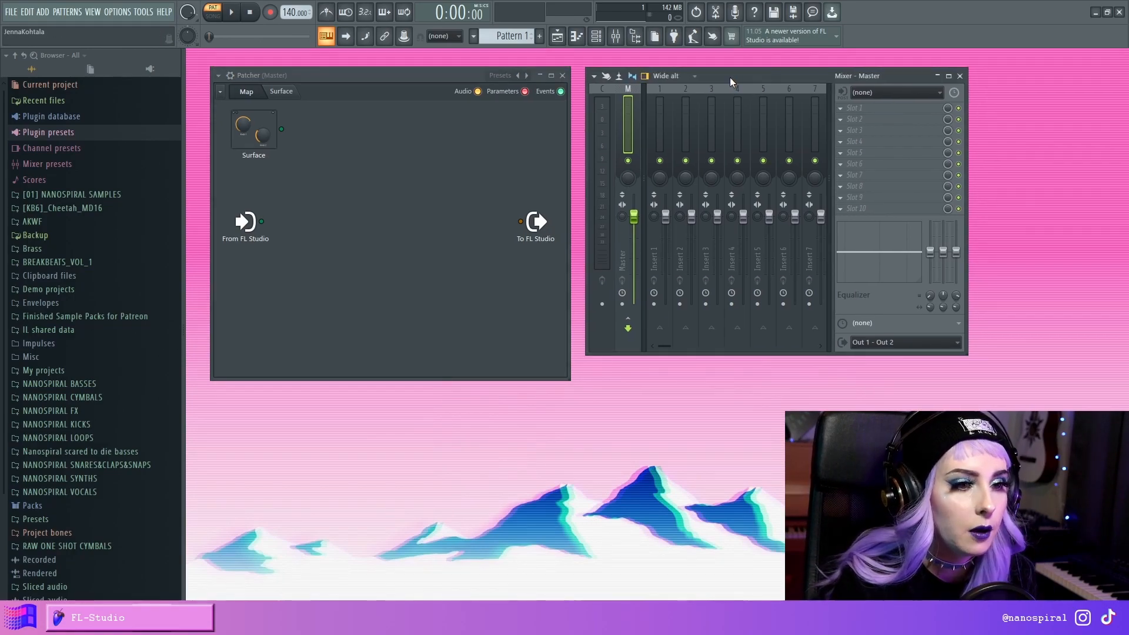
pyautogui.moveTo(711, 69)
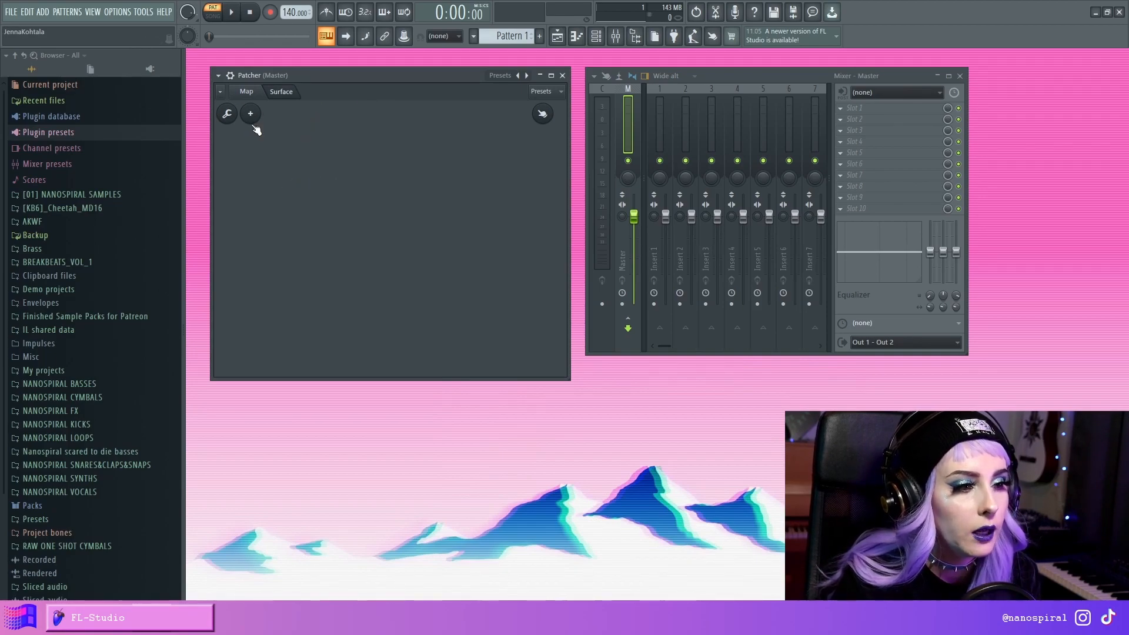
# - Add Sytrus to the Patcher map and bring up its interface
pyautogui.click(250, 114)
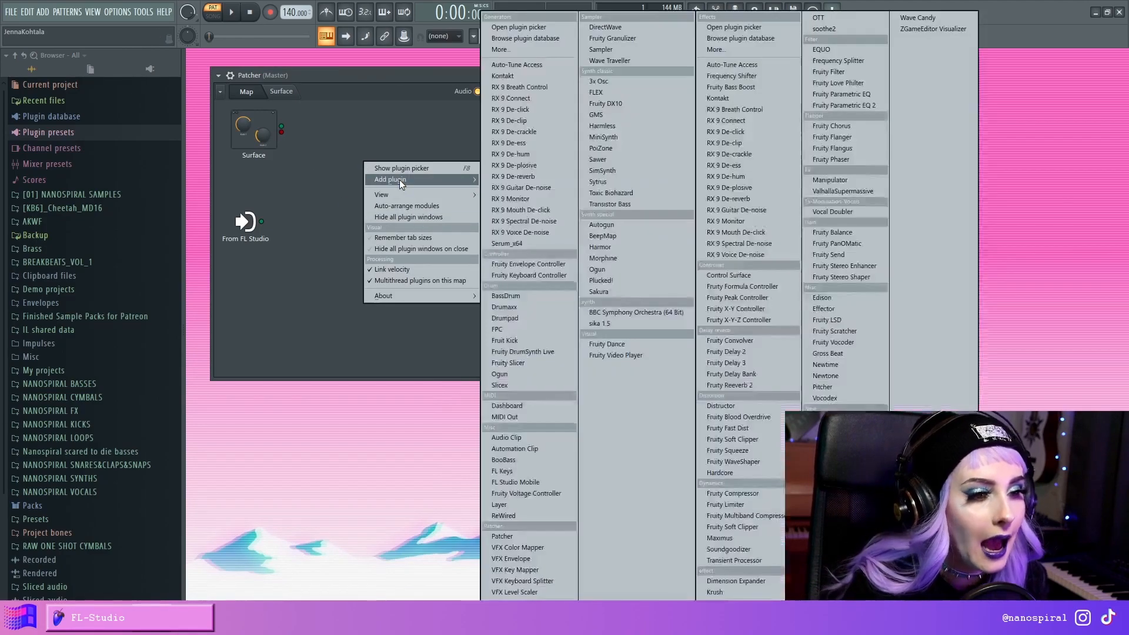
pyautogui.moveTo(599, 181)
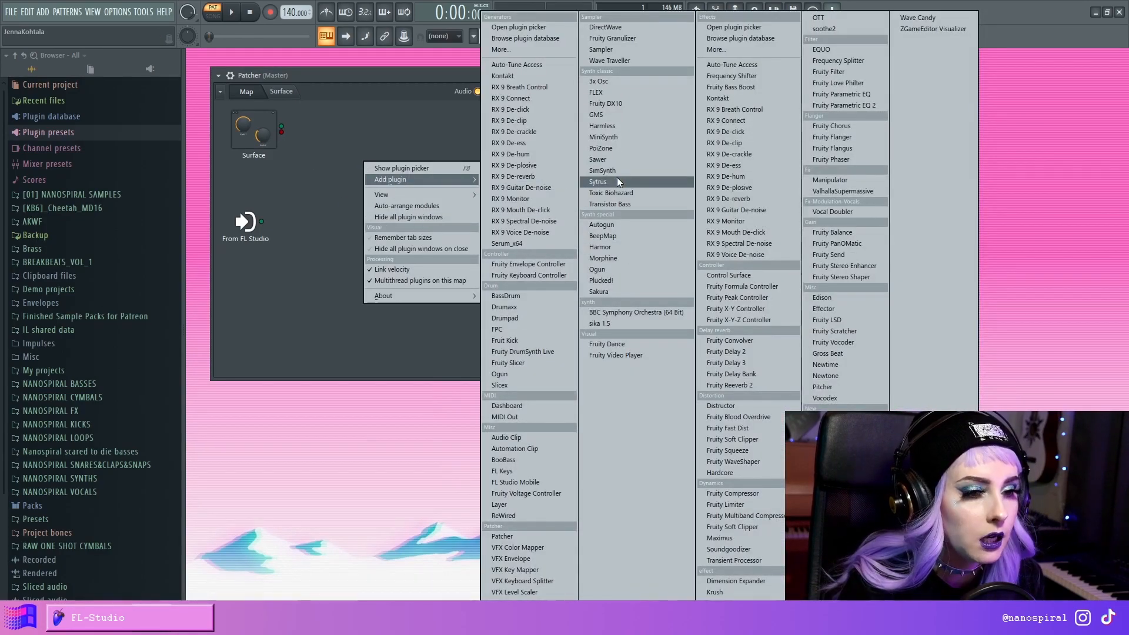
pyautogui.click(598, 181)
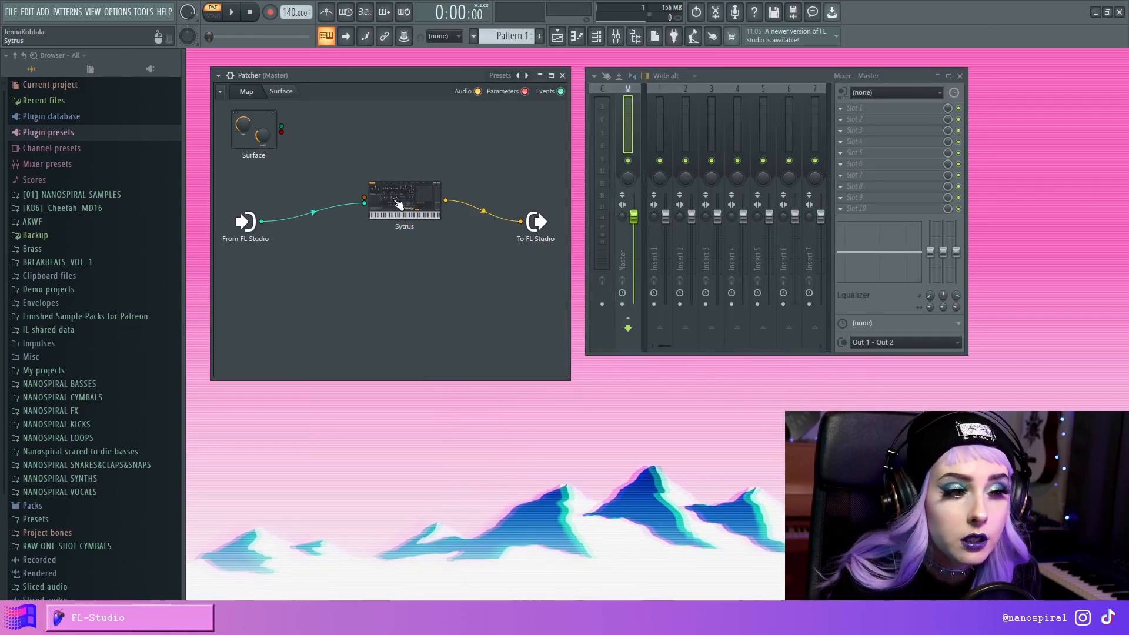
pyautogui.doubleClick(404, 200)
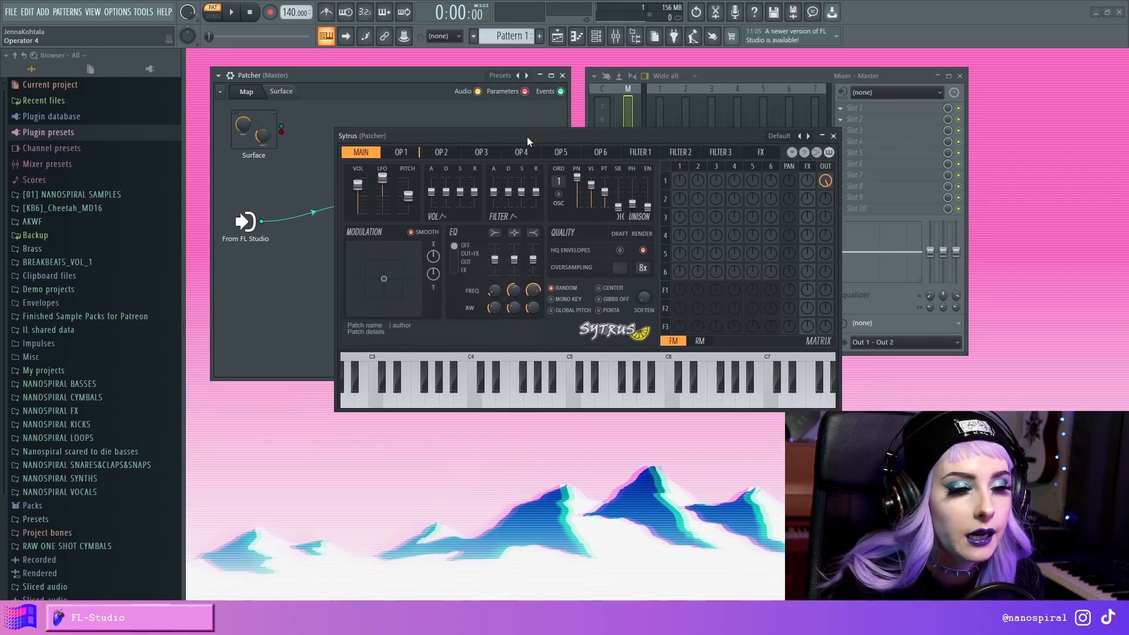
pyautogui.moveTo(392, 227)
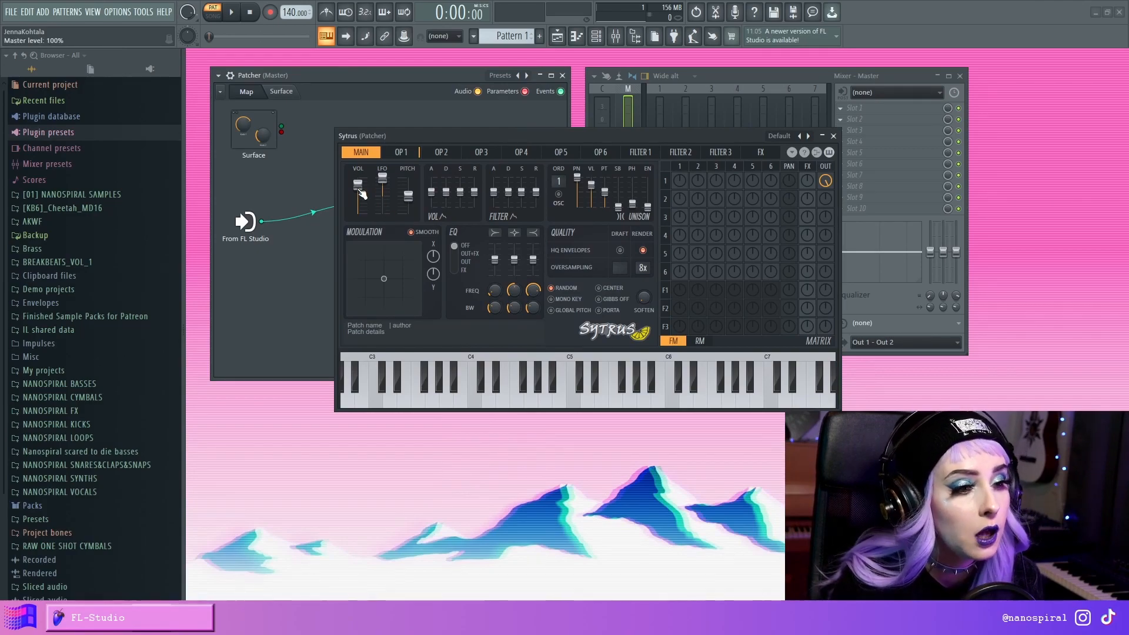
# - Activate Sytrus master volume as a Patcher parameter linked to a surface knob
pyautogui.rightClick(357, 183)
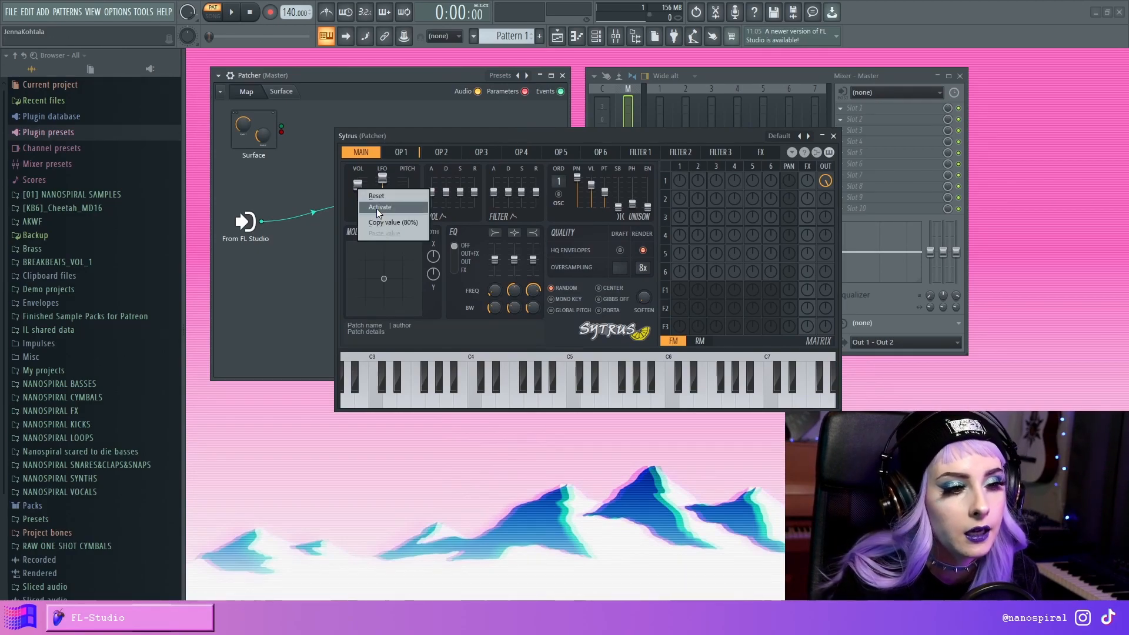
pyautogui.click(380, 207)
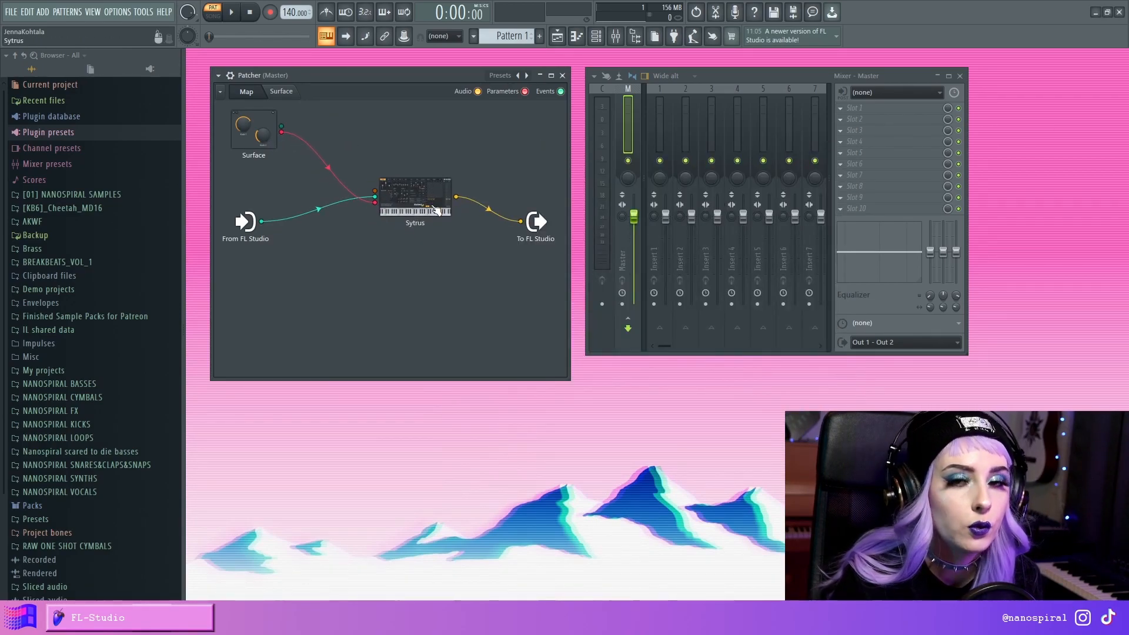
pyautogui.click(281, 91)
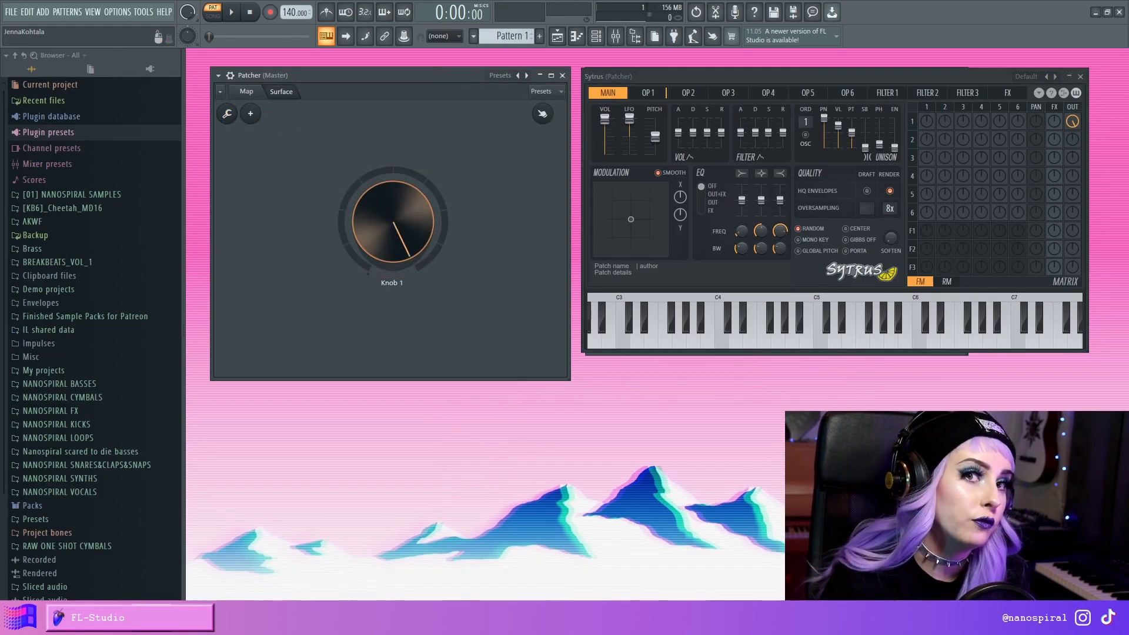
# - In the Control Creator, give the knob wheel a blue fill colour
pyautogui.click(249, 114)
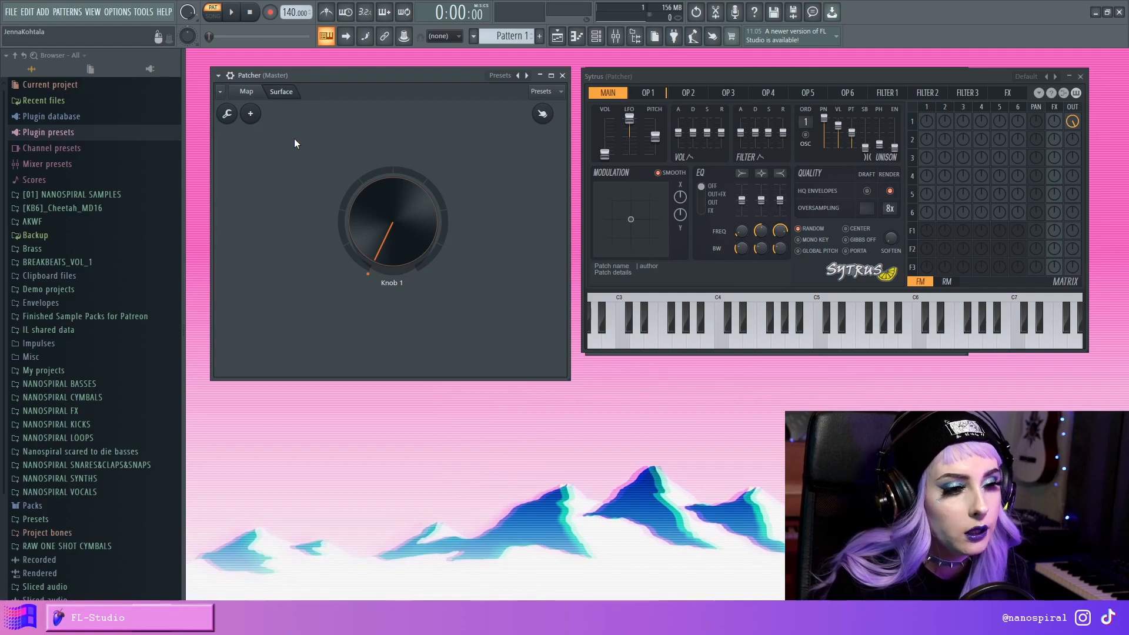
pyautogui.moveTo(558, 468)
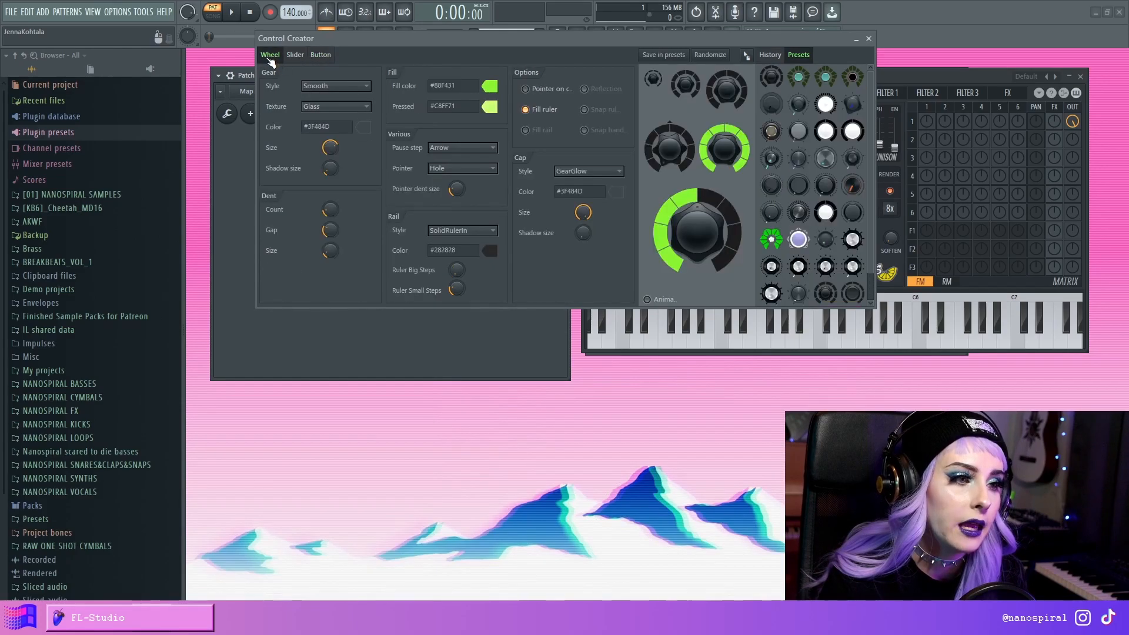
pyautogui.click(320, 55)
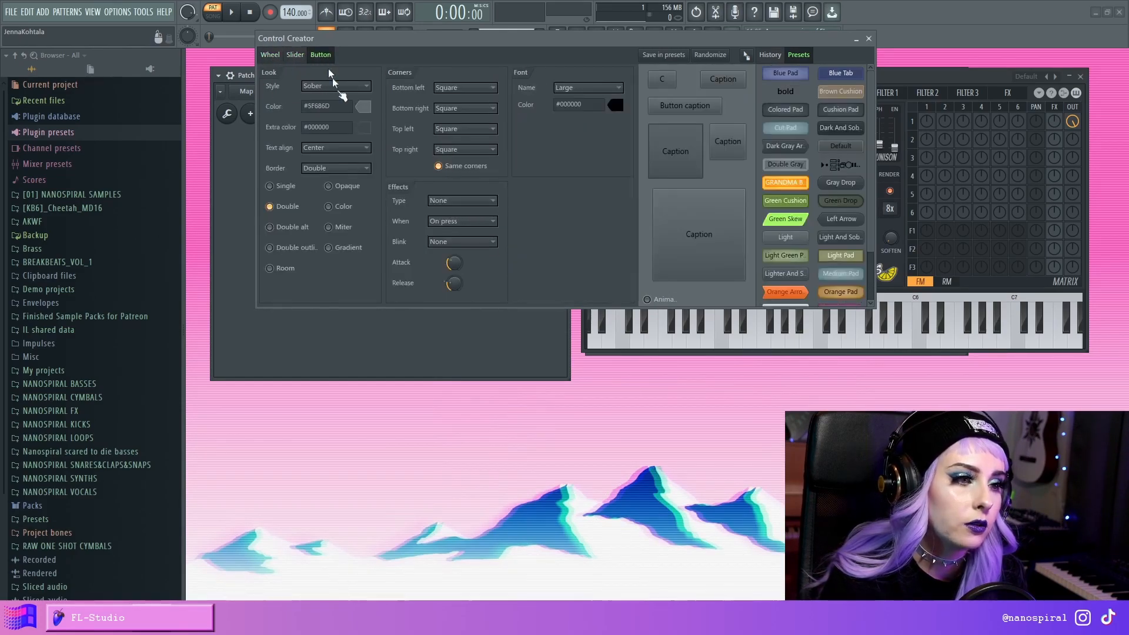
pyautogui.click(269, 55)
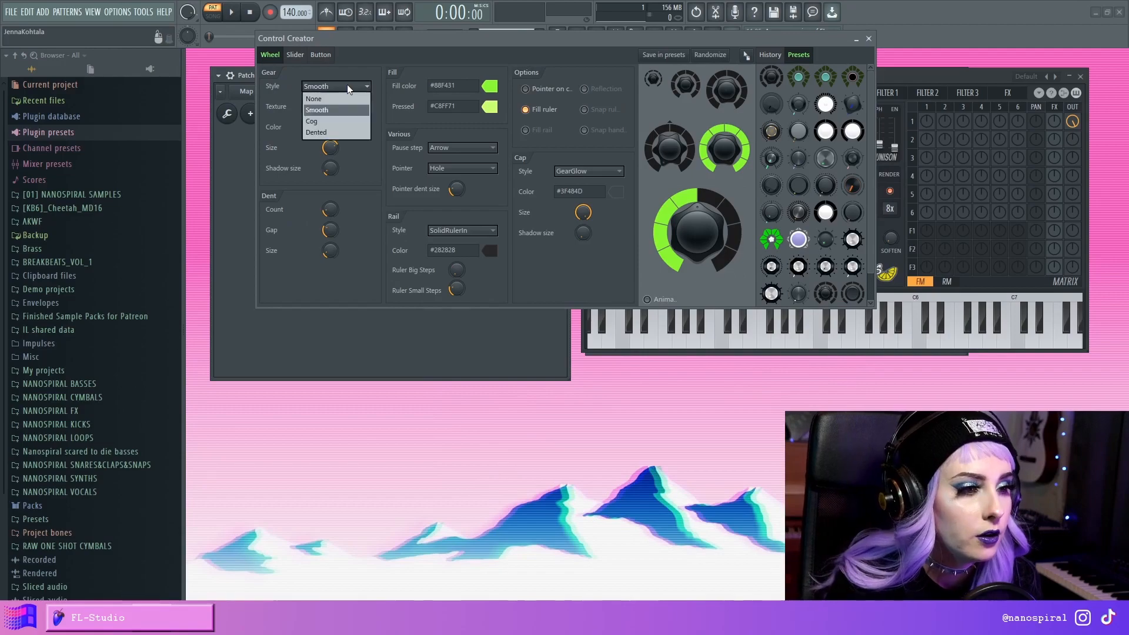
pyautogui.moveTo(337, 133)
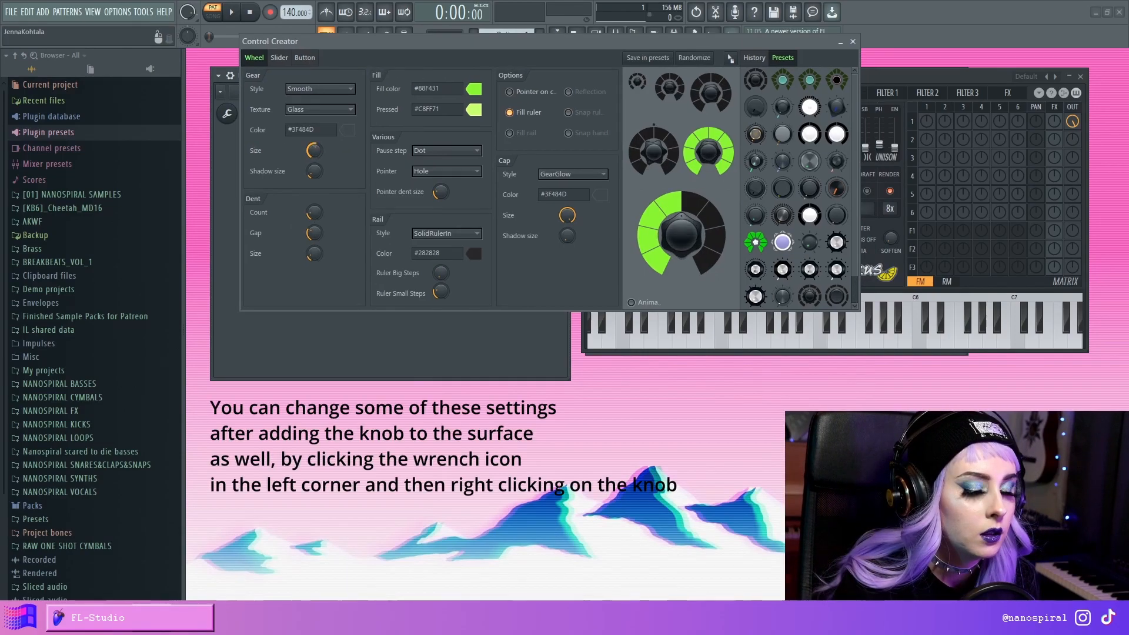
pyautogui.click(477, 88)
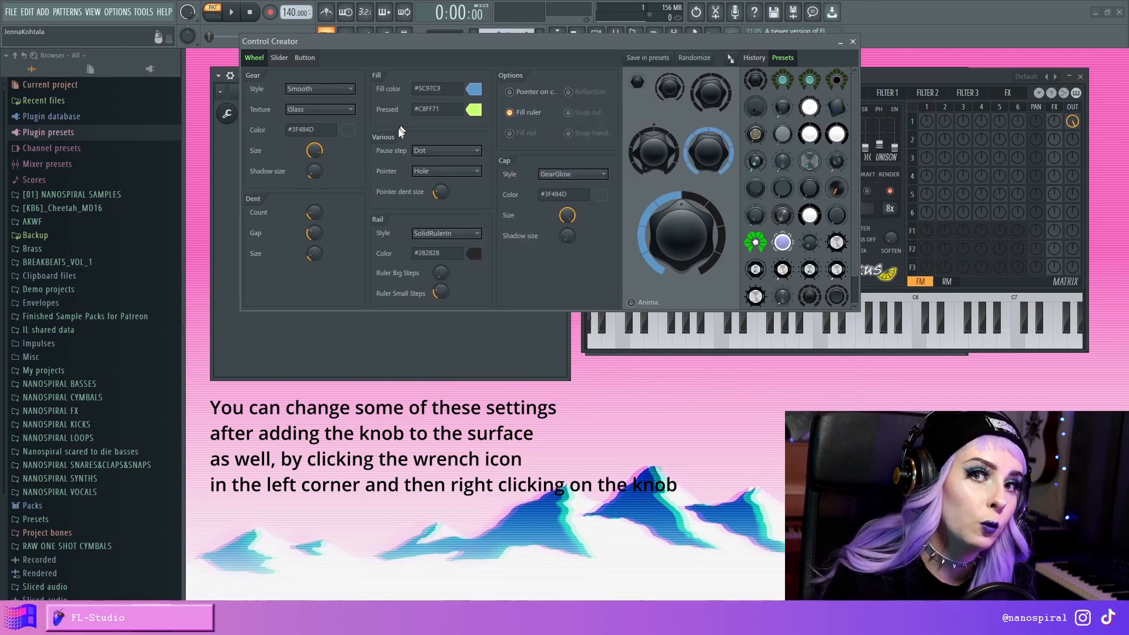
# - Save the blue knob design as a preset named 'te'
pyautogui.click(647, 58)
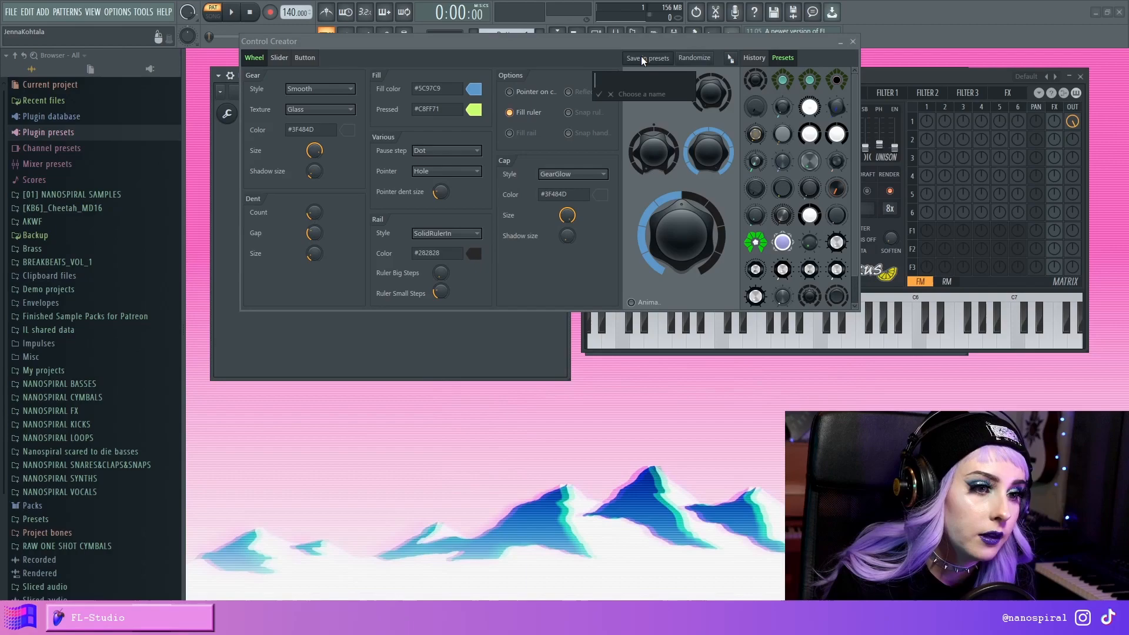
pyautogui.write('te')
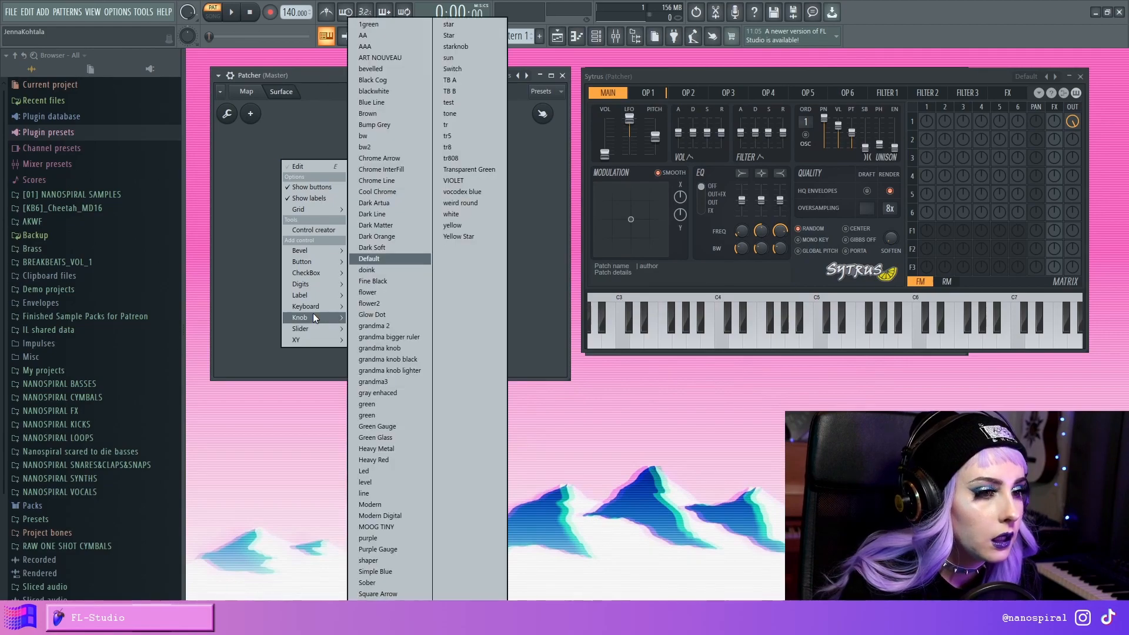
# - Place additional knobs on the surface, close the Control Creator and return to the map
pyautogui.click(368, 258)
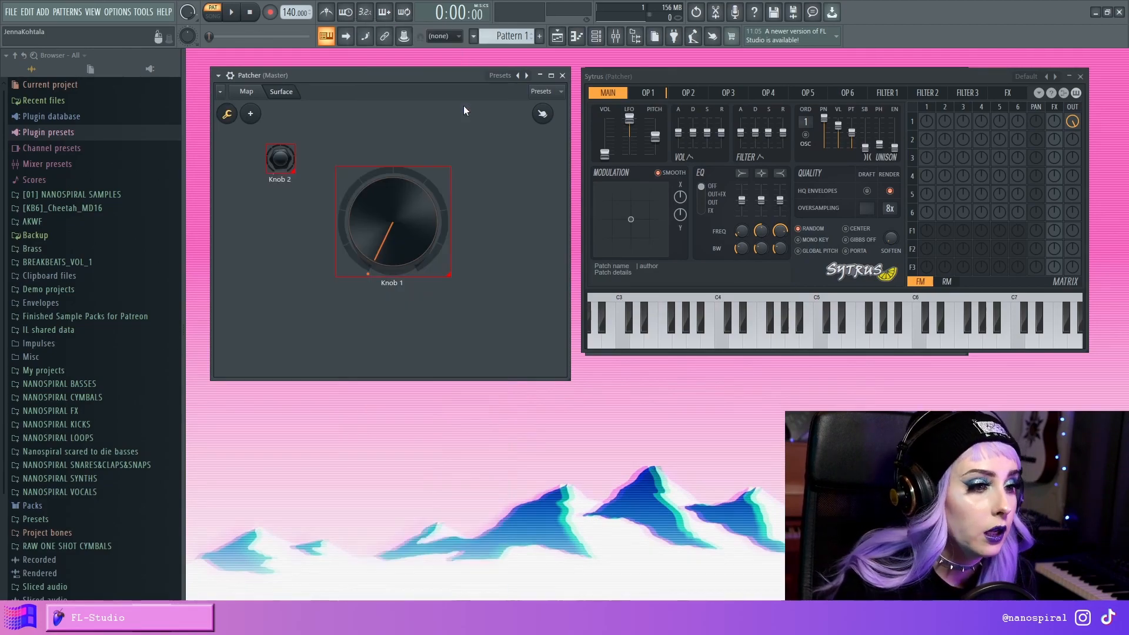
pyautogui.doubleClick(392, 220)
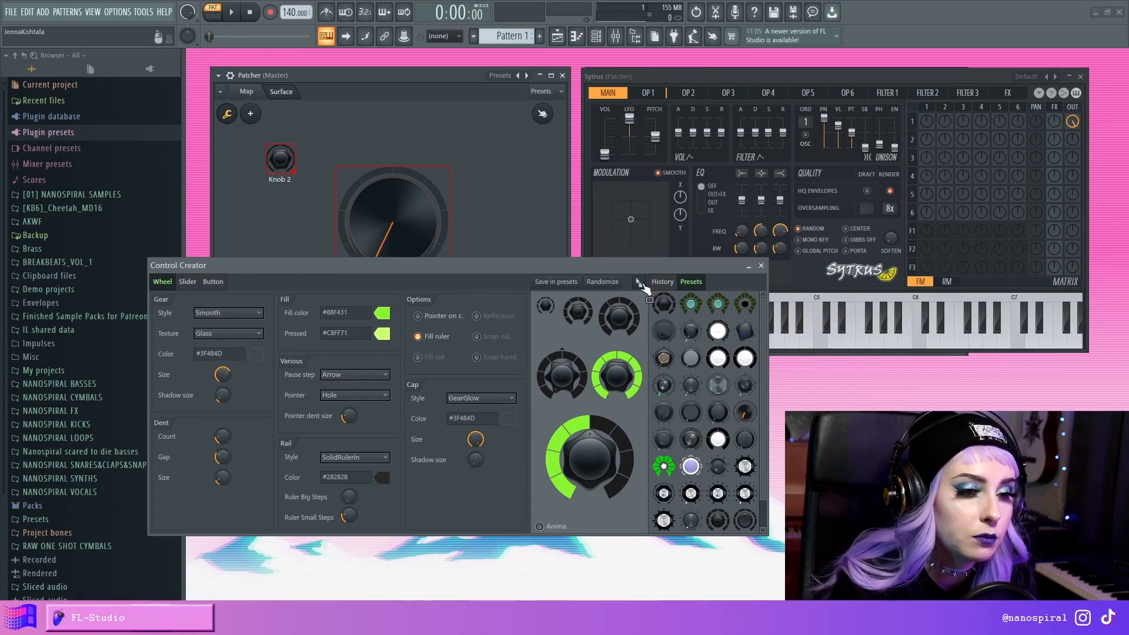
pyautogui.click(760, 266)
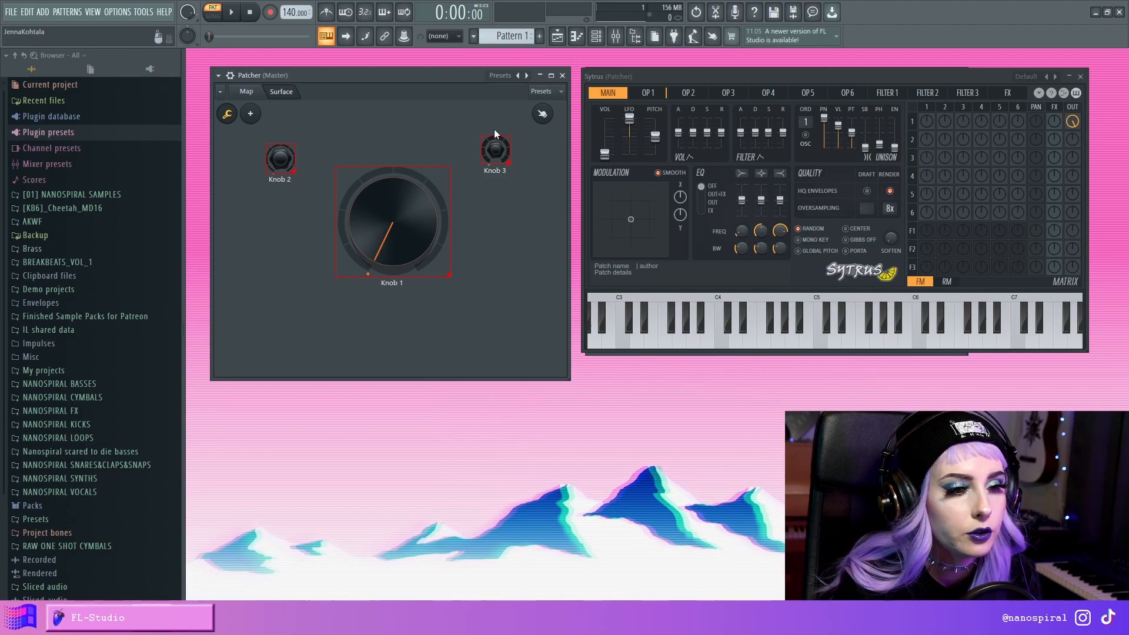
pyautogui.moveTo(482, 137)
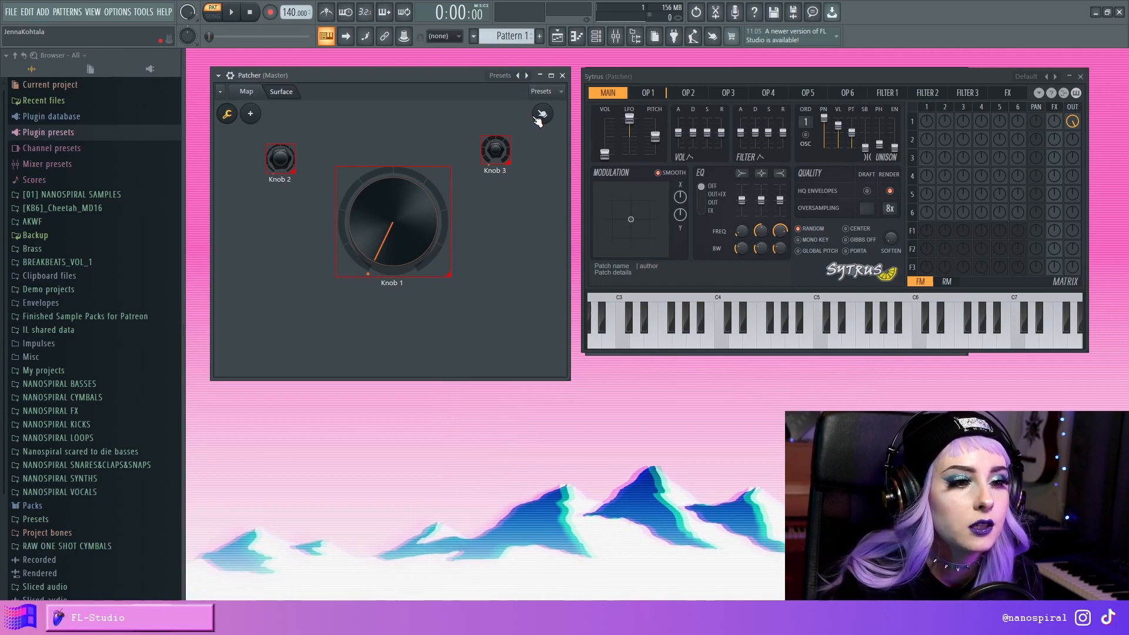
pyautogui.moveTo(526, 117)
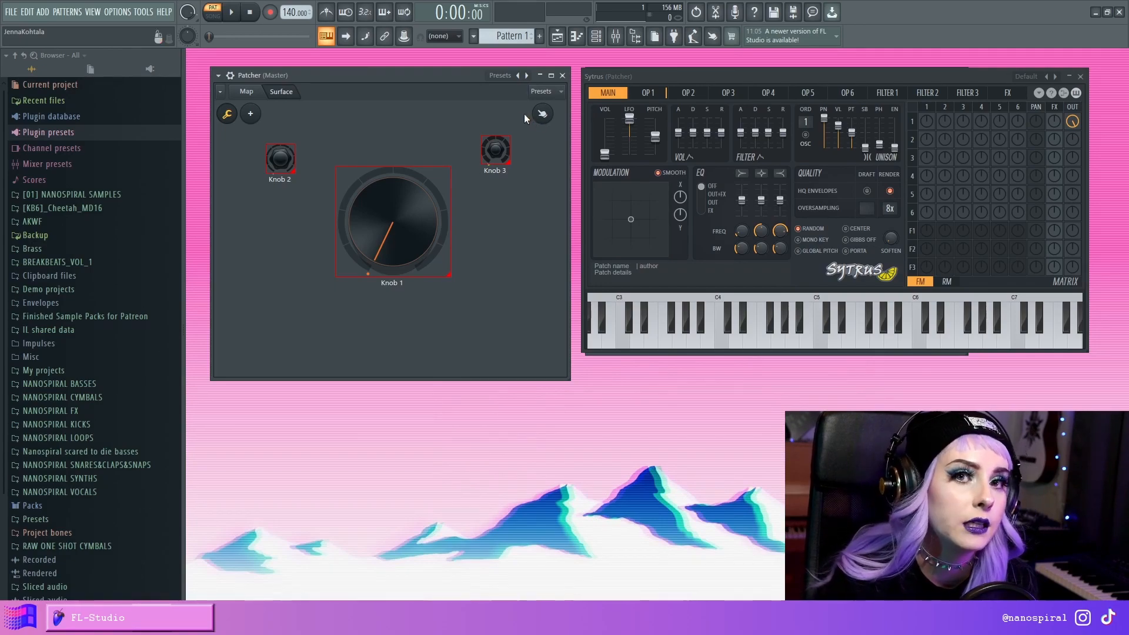
pyautogui.click(246, 108)
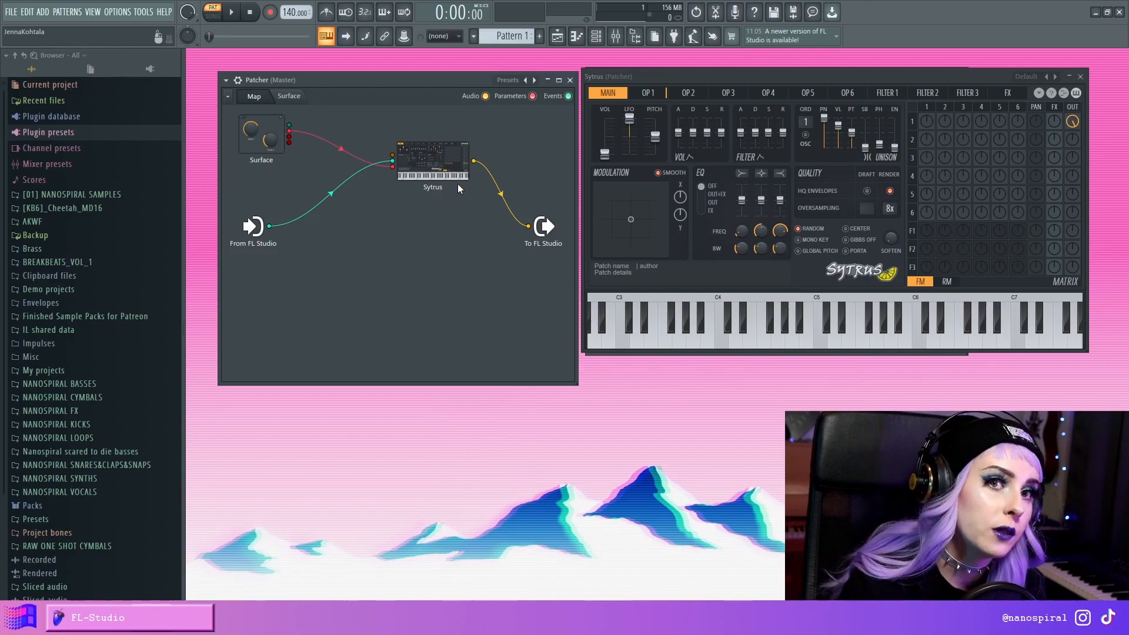
pyautogui.moveTo(381, 240)
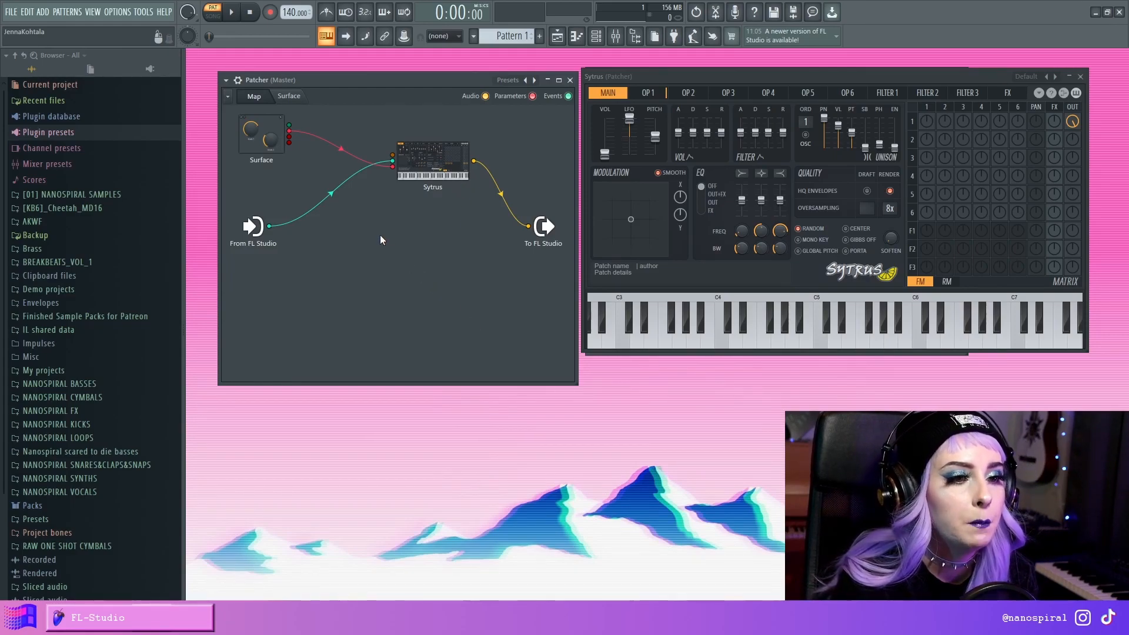
pyautogui.moveTo(363, 226)
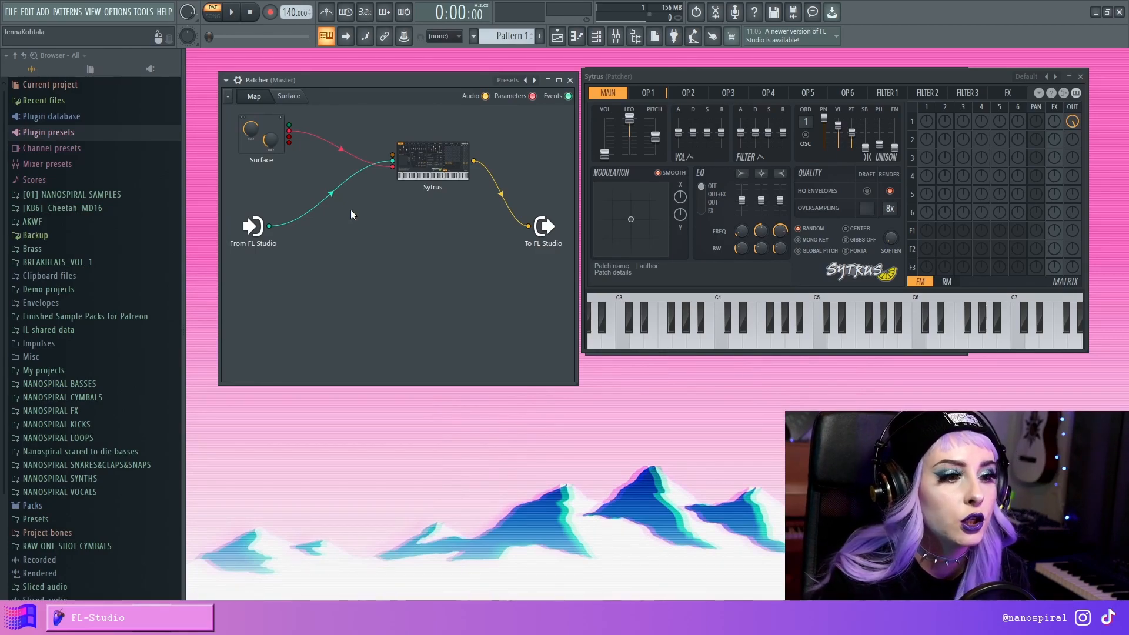
# - Add VFX Color Mapper and VFX Envelope to the map and move the envelope editor aside
pyautogui.rightClick(352, 214)
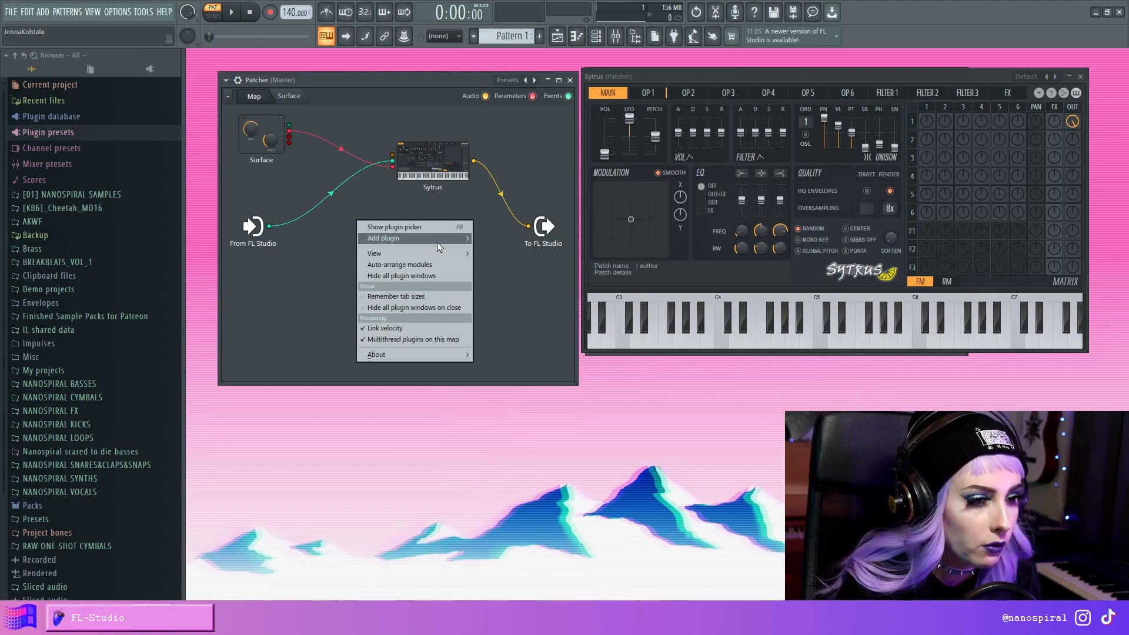
pyautogui.click(383, 238)
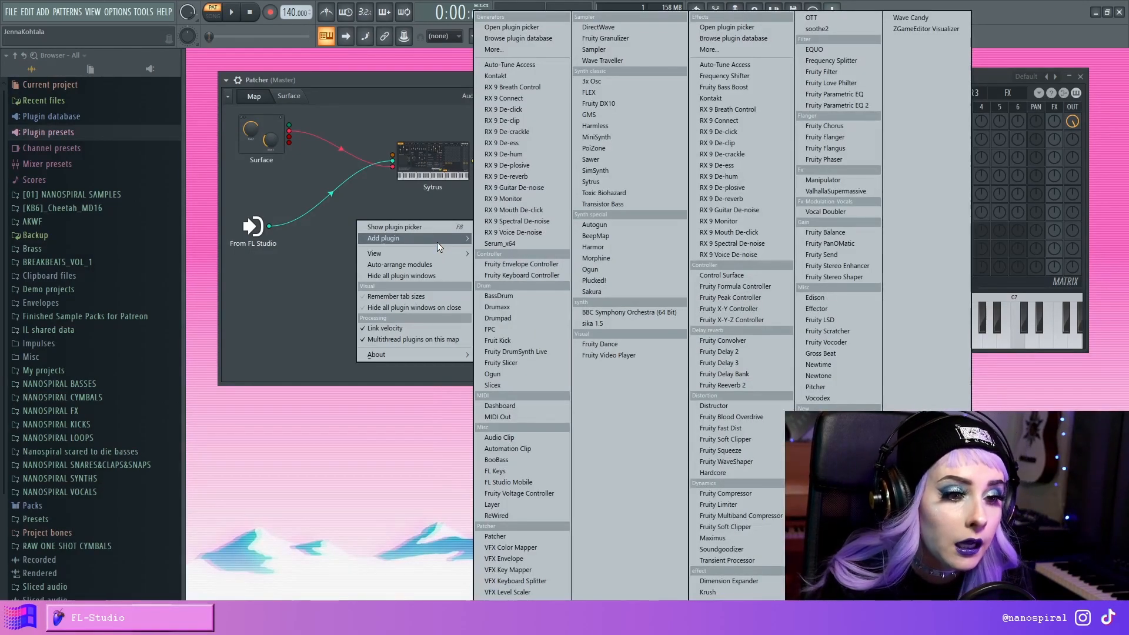
pyautogui.moveTo(495, 536)
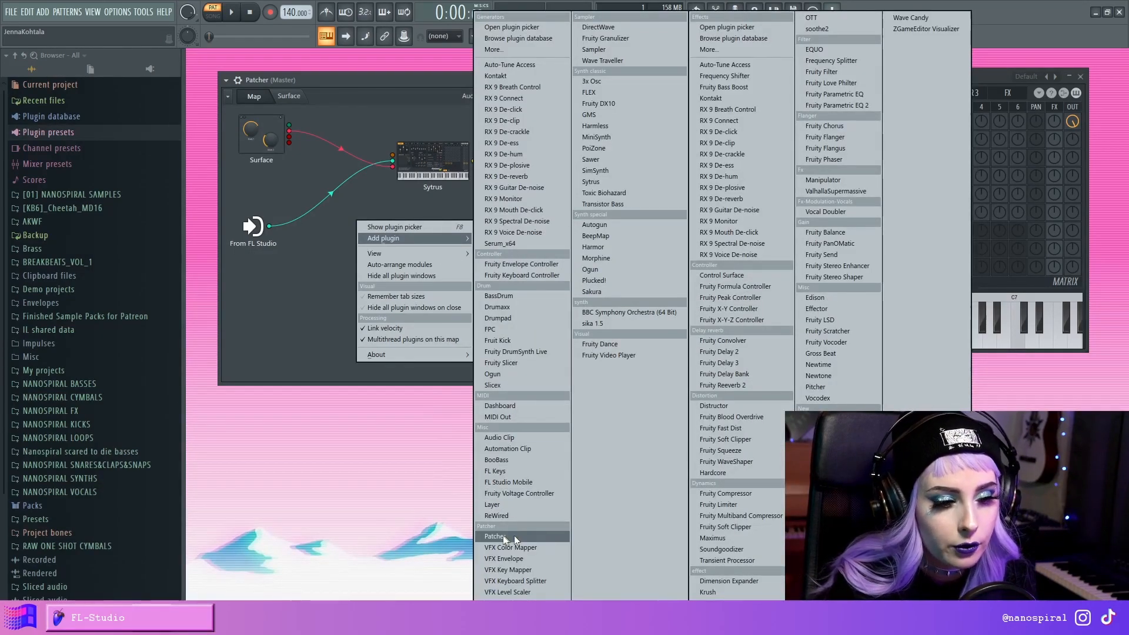
pyautogui.moveTo(509, 546)
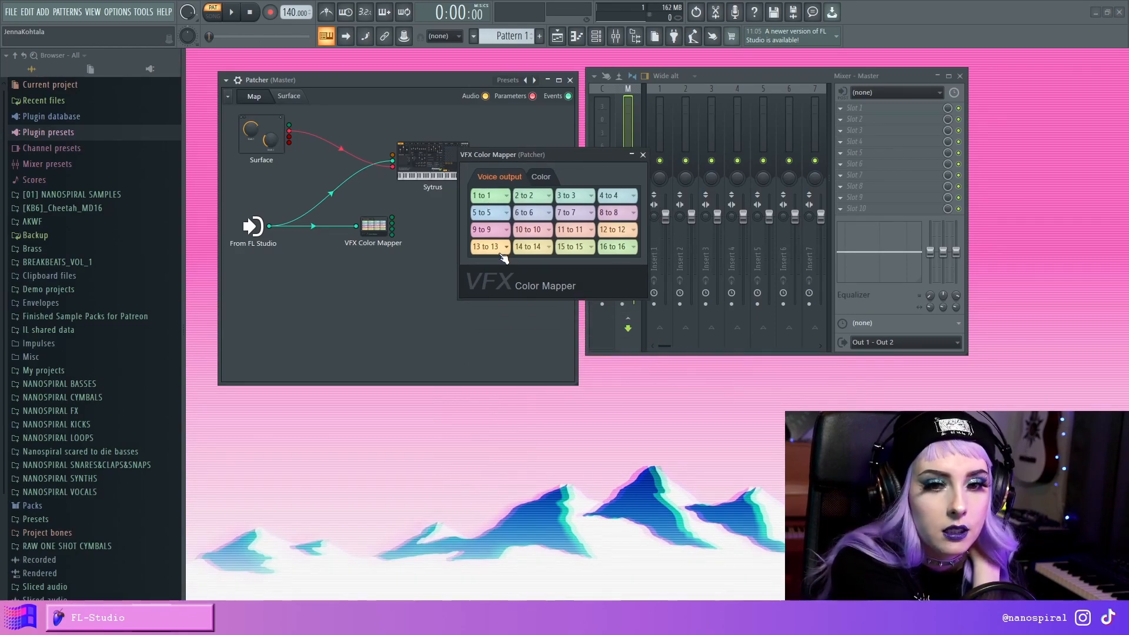
pyautogui.click(642, 154)
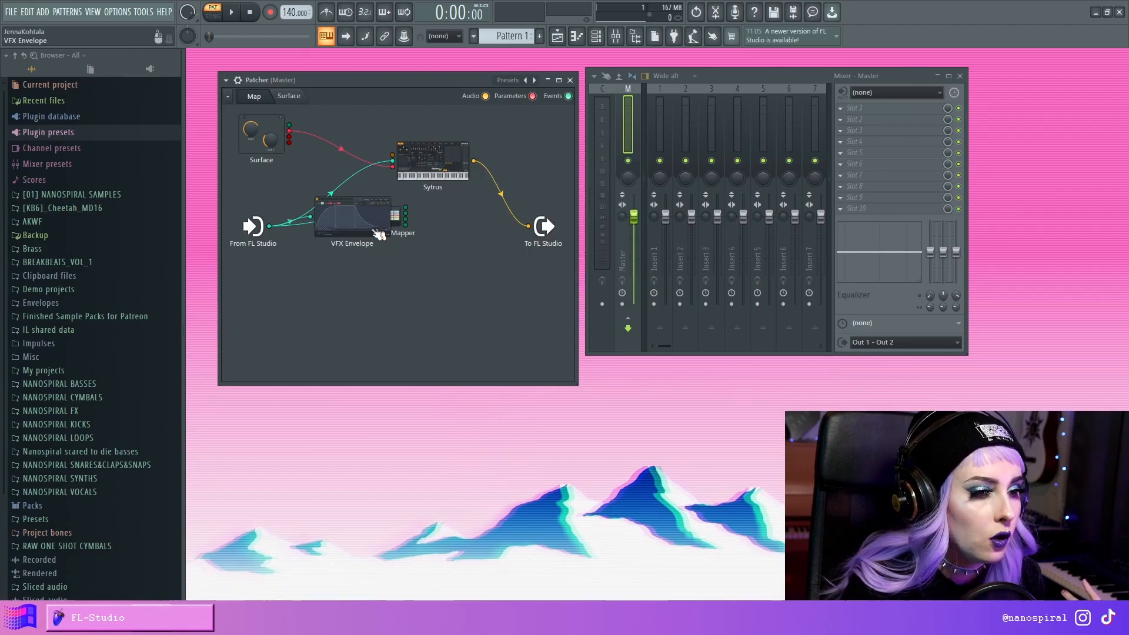
pyautogui.doubleClick(352, 216)
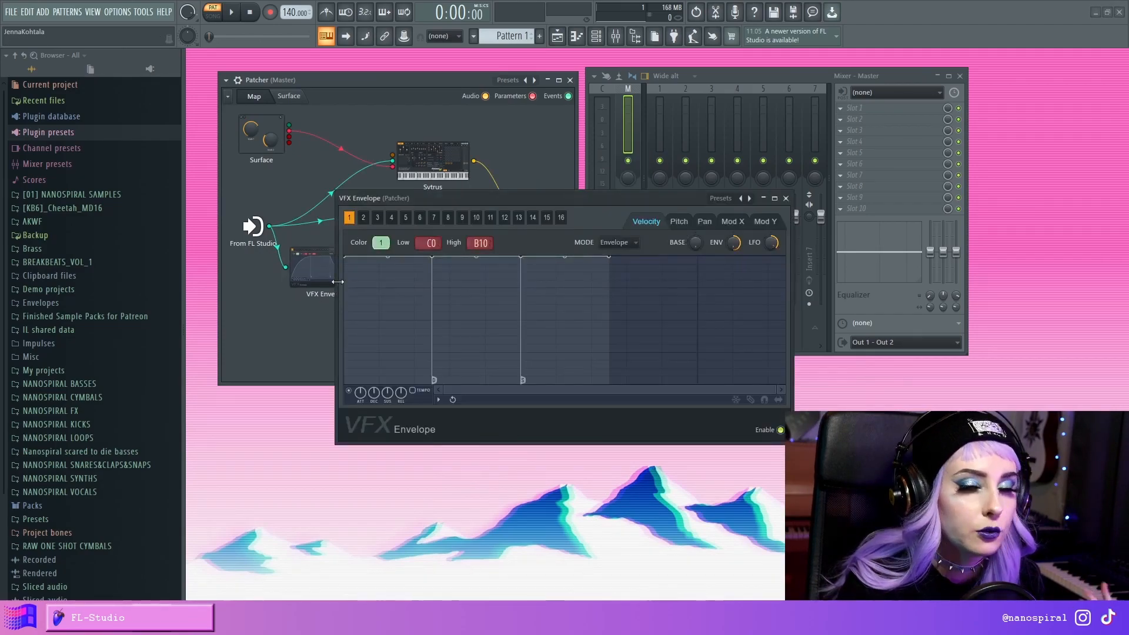
pyautogui.moveTo(373, 198); pyautogui.dragTo(534, 128)
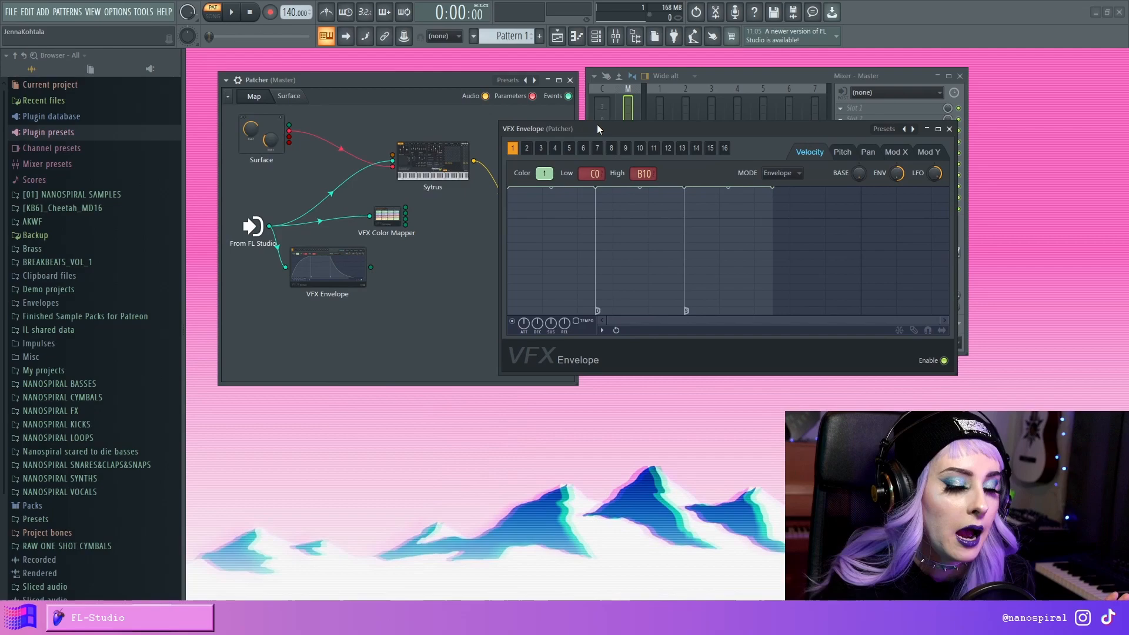
# - Add VFX Key Mapper and VFX Keyboard Splitter modules to the map
pyautogui.click(949, 129)
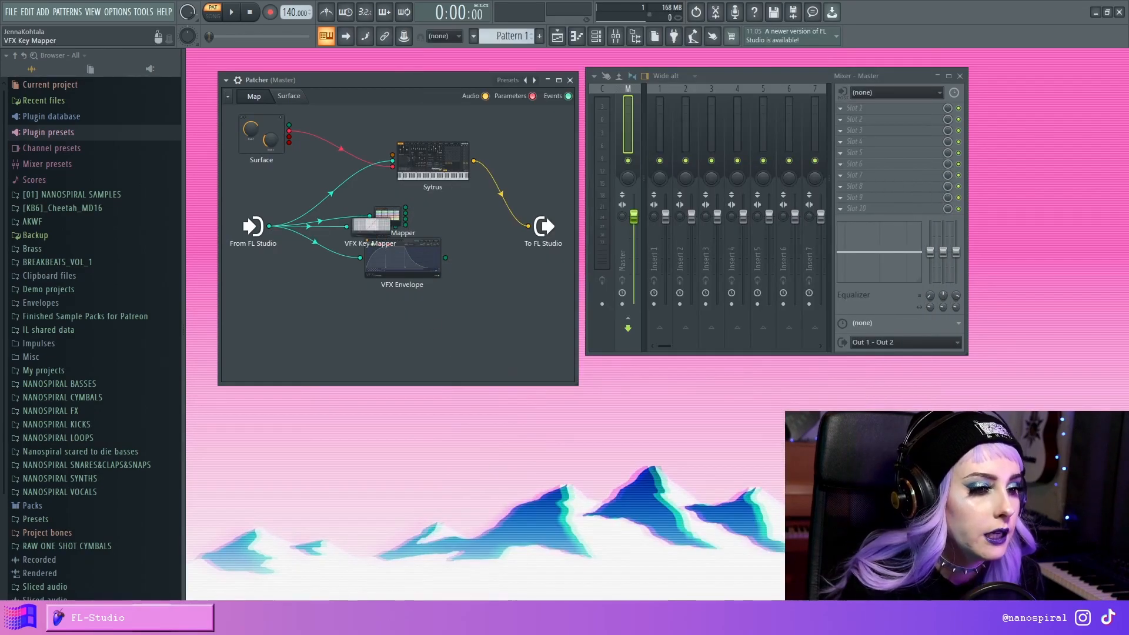
pyautogui.doubleClick(371, 220)
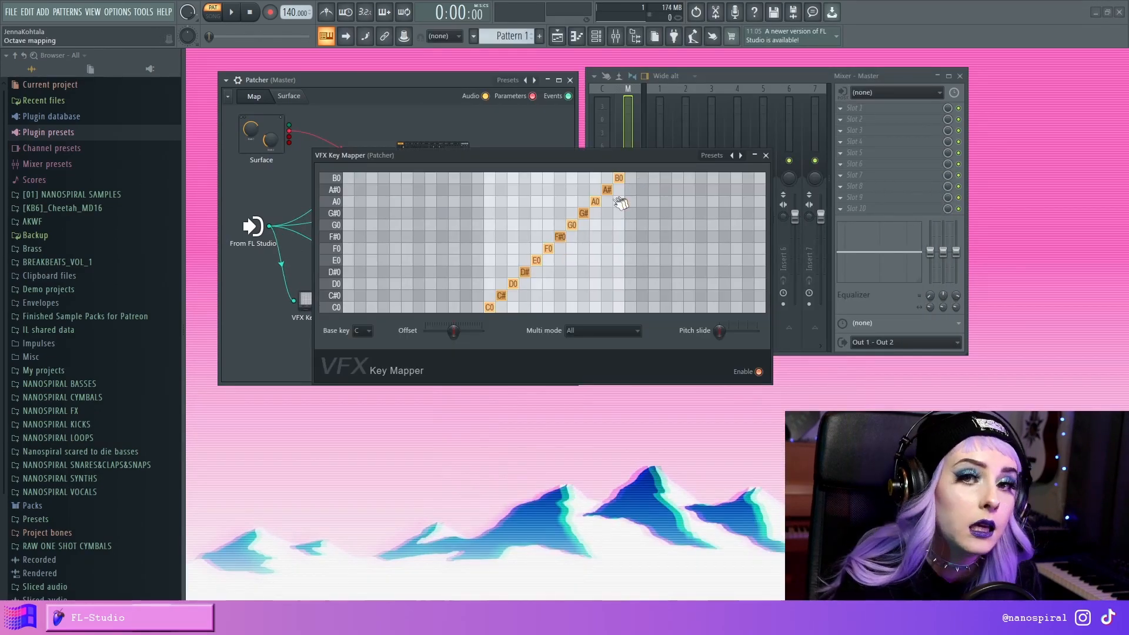
pyautogui.moveTo(511, 270)
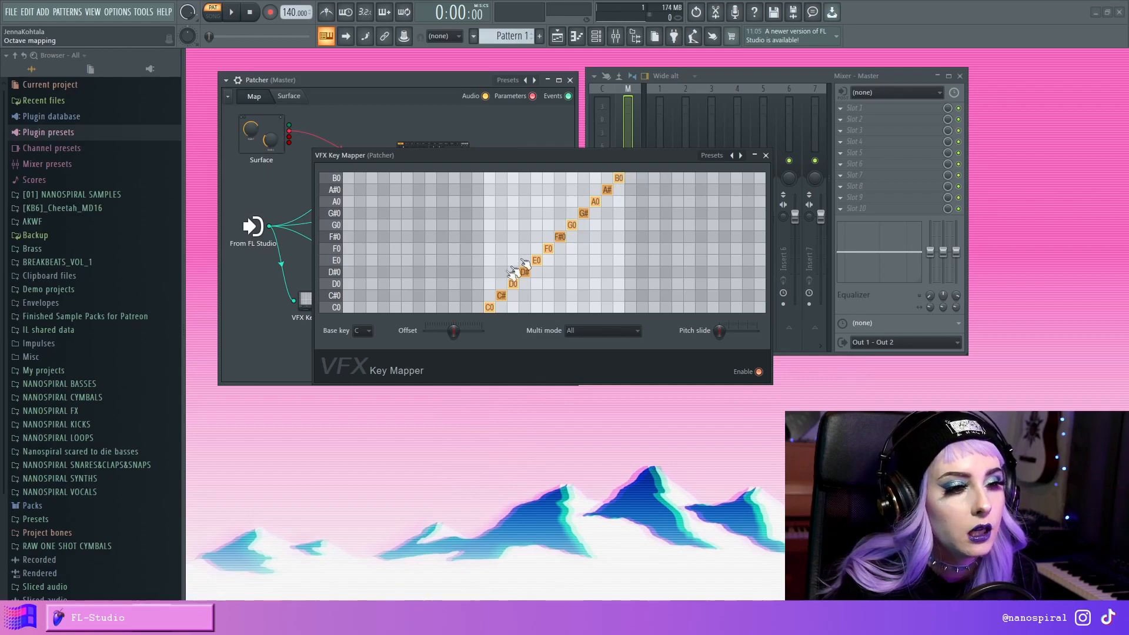
pyautogui.click(765, 155)
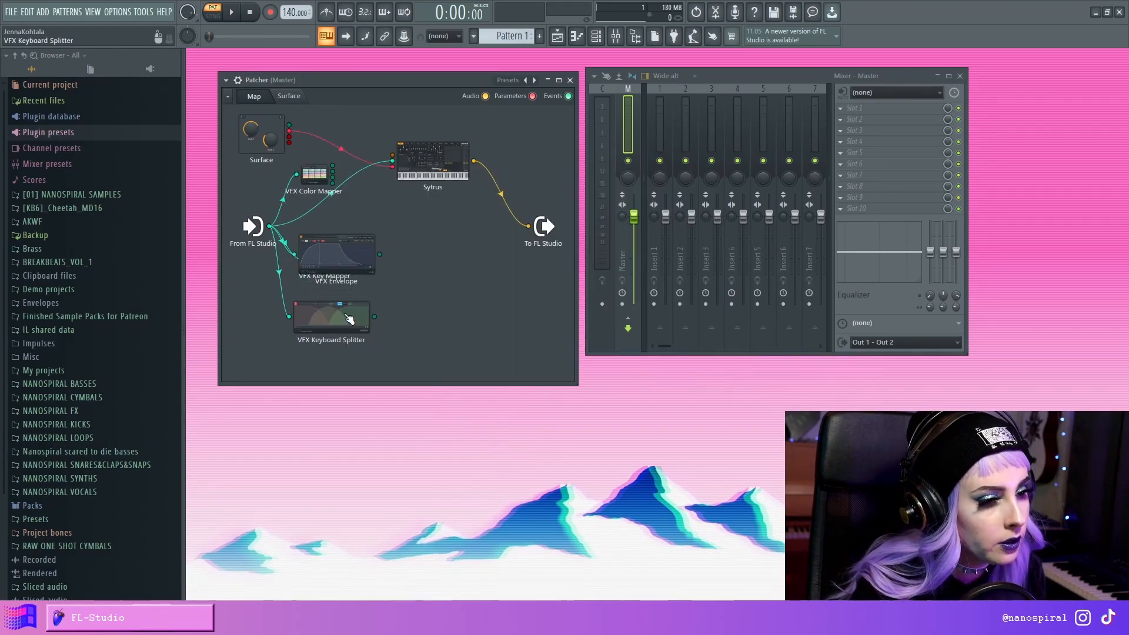
# - Inspect the Keyboard Splitter's zones, then add a VFX Level Scaler module
pyautogui.doubleClick(331, 315)
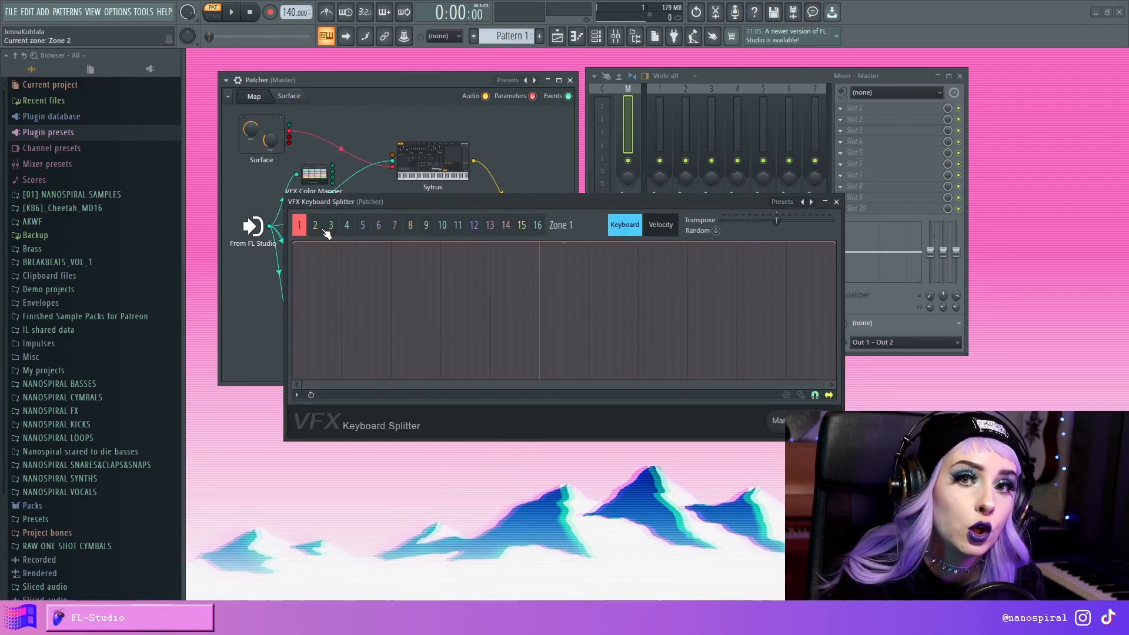
pyautogui.click(362, 225)
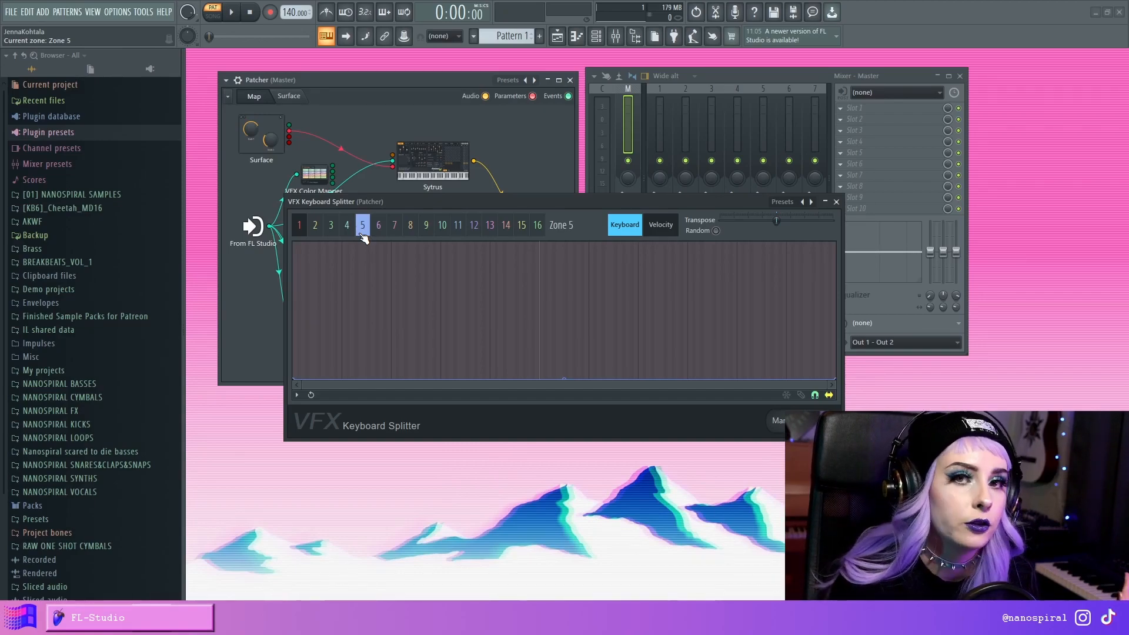
pyautogui.click(835, 201)
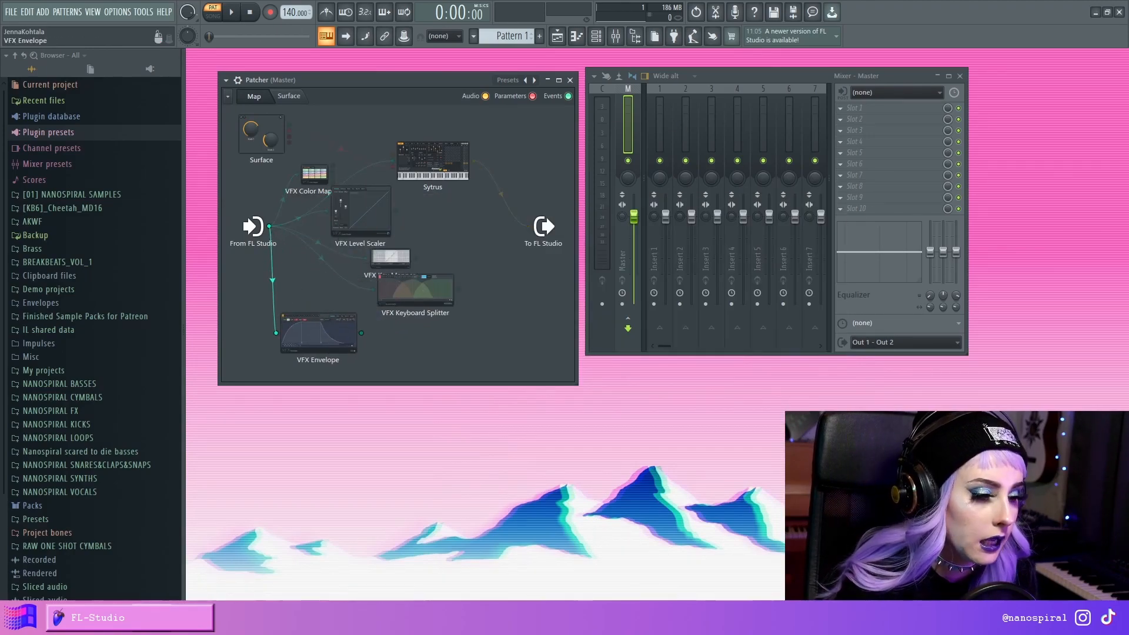
# - Review the Level Scaler's velocity, pitch and pan scaling curves
pyautogui.doubleClick(359, 209)
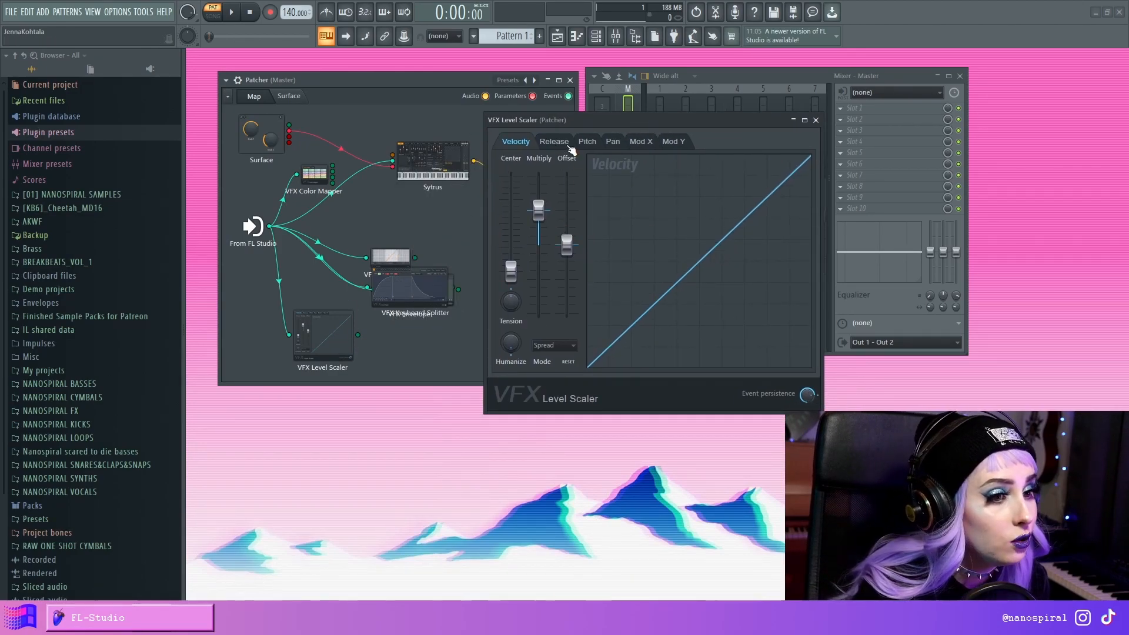
pyautogui.click(586, 140)
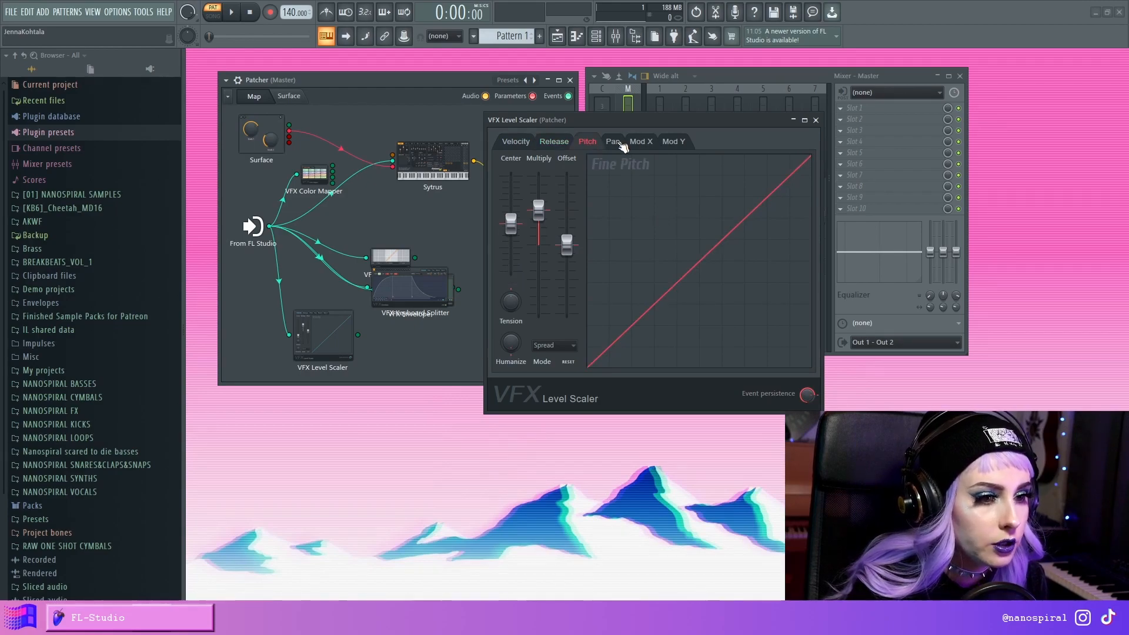
pyautogui.click(814, 120)
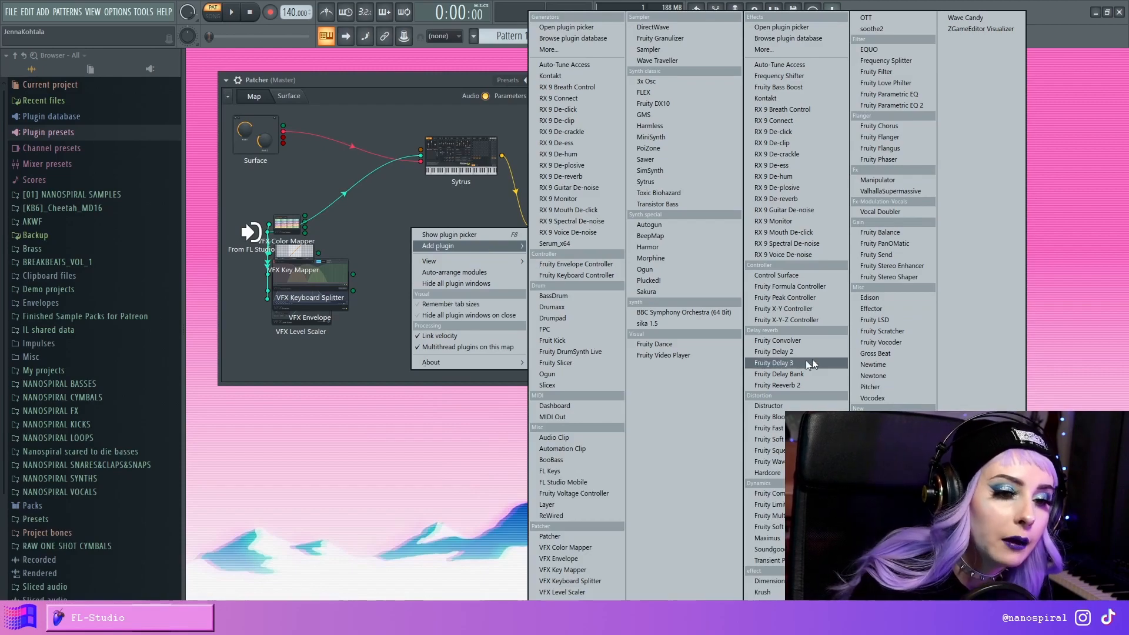
# - Add a Fruity Formula Controller to the map and move its editor aside
pyautogui.click(789, 286)
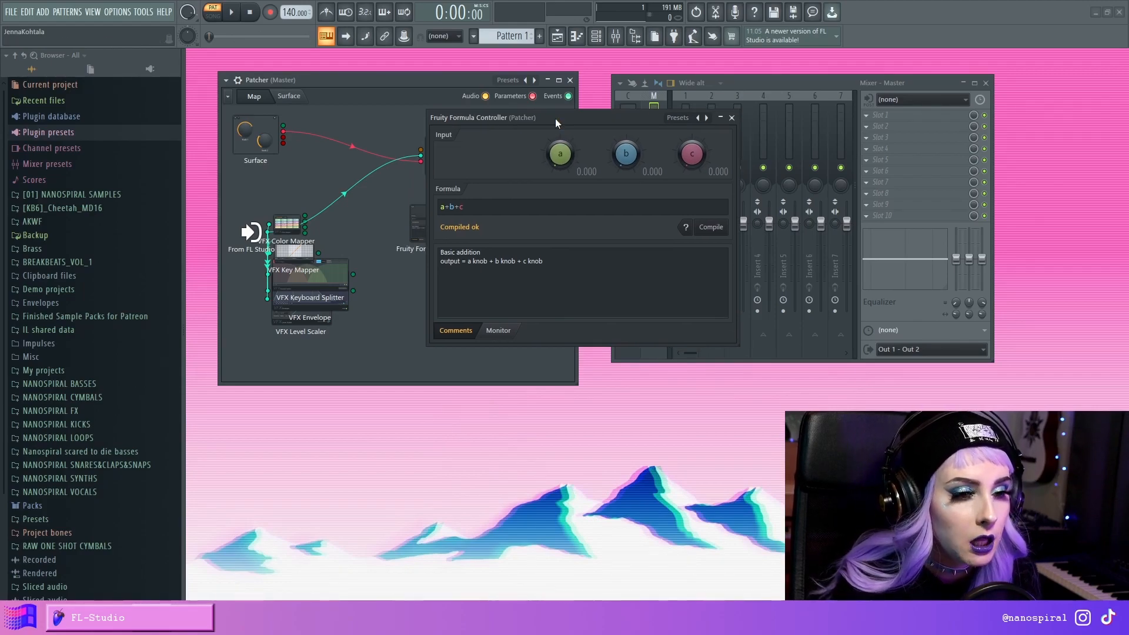
pyautogui.moveTo(554, 116); pyautogui.dragTo(617, 99)
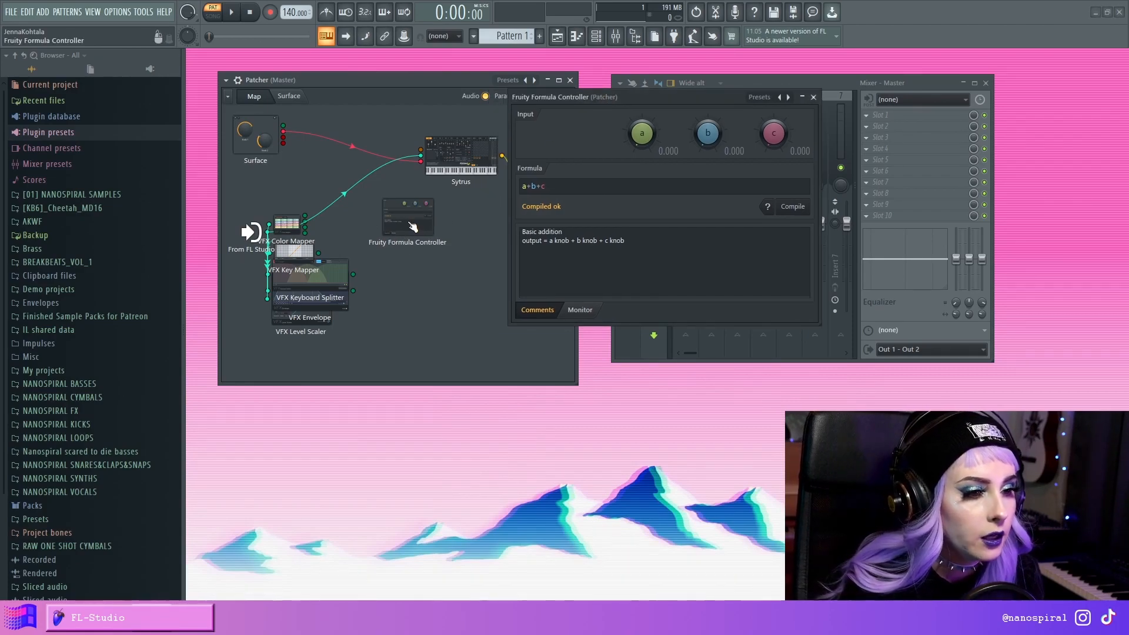
# - Enable the Formula Controller's '1. Out' output and step to the empty formula preset
pyautogui.rightClick(407, 217)
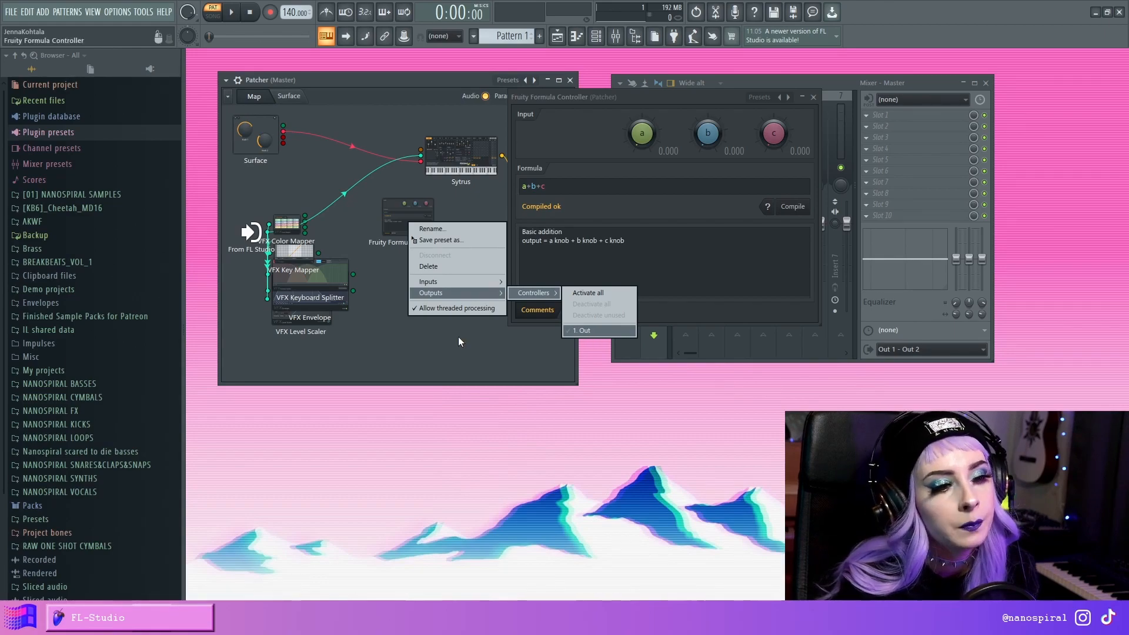
pyautogui.click(464, 212)
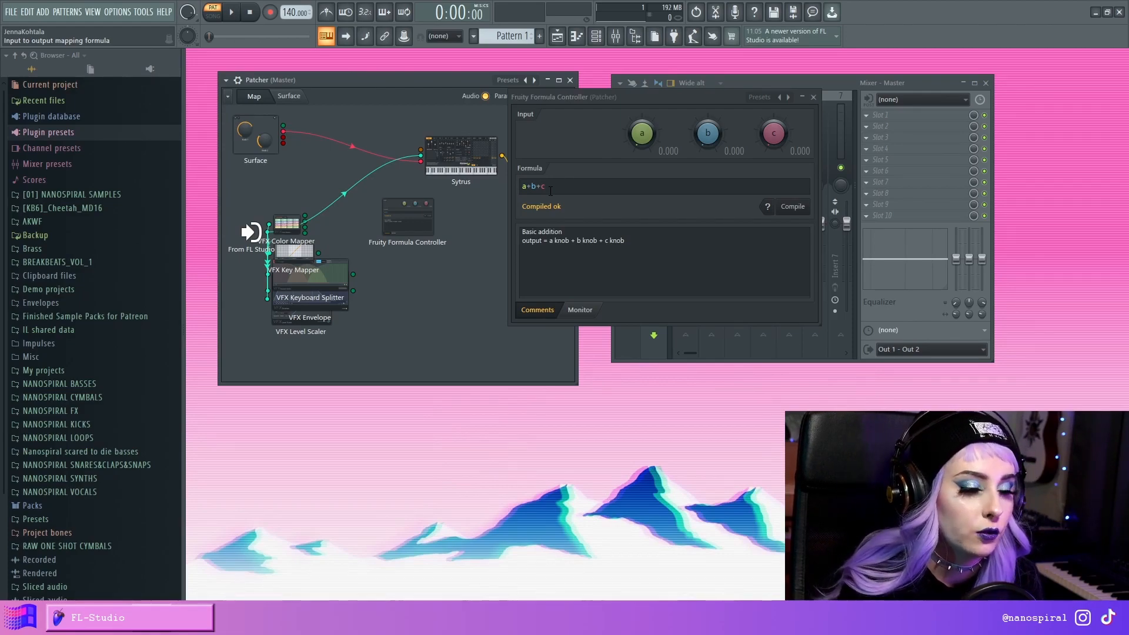
pyautogui.moveTo(554, 174)
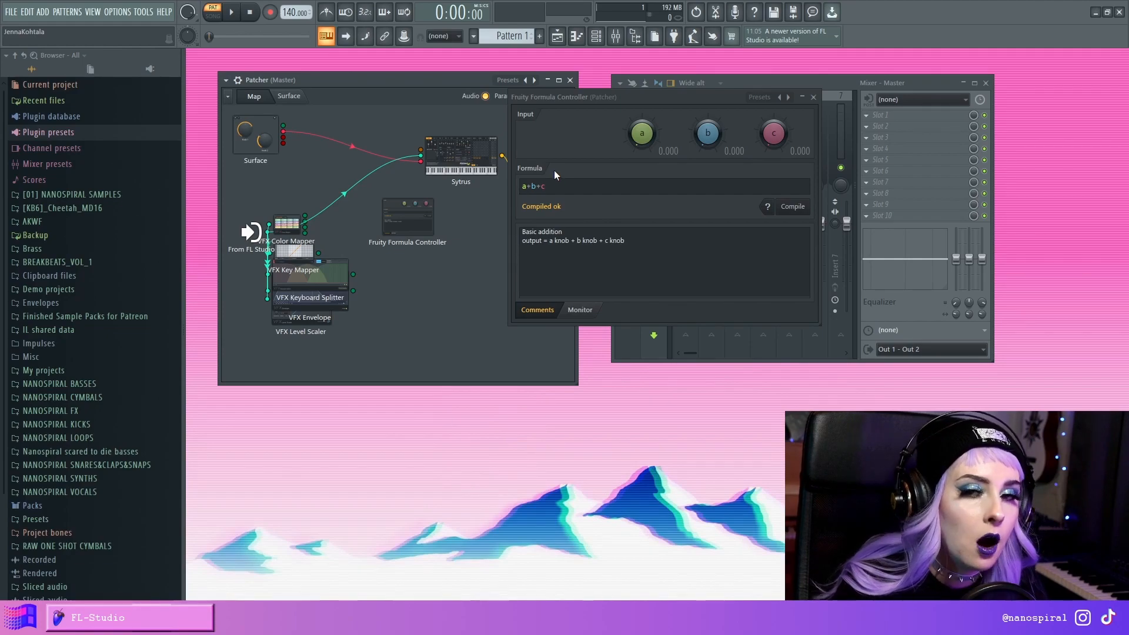
pyautogui.click(787, 96)
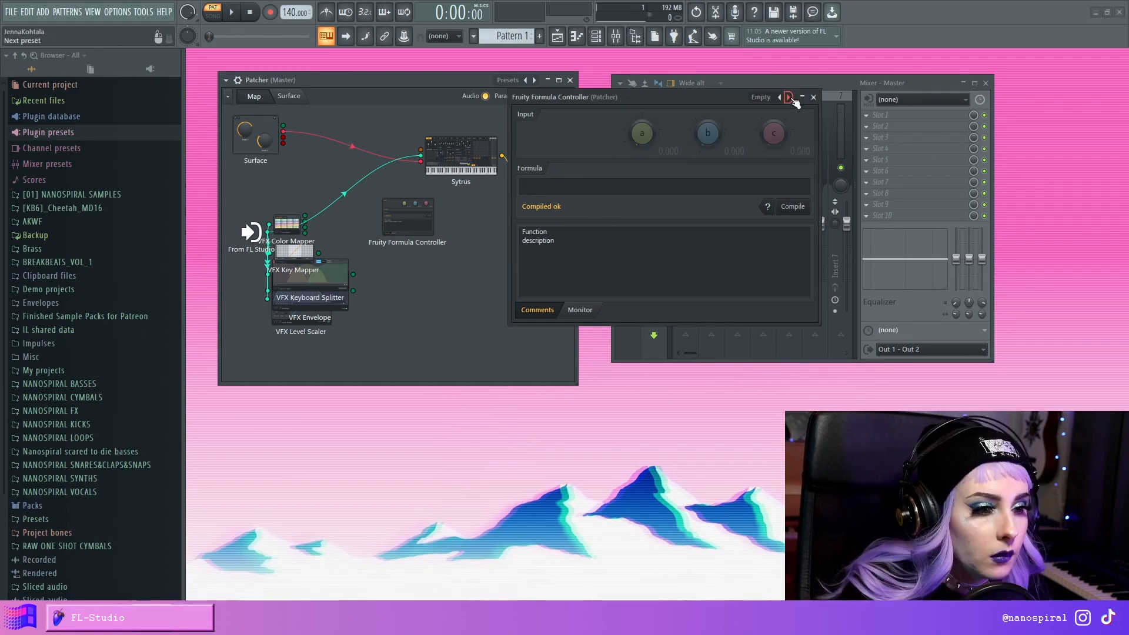
# - Step through presets until the Mapping Invert formula is loaded
pyautogui.click(786, 97)
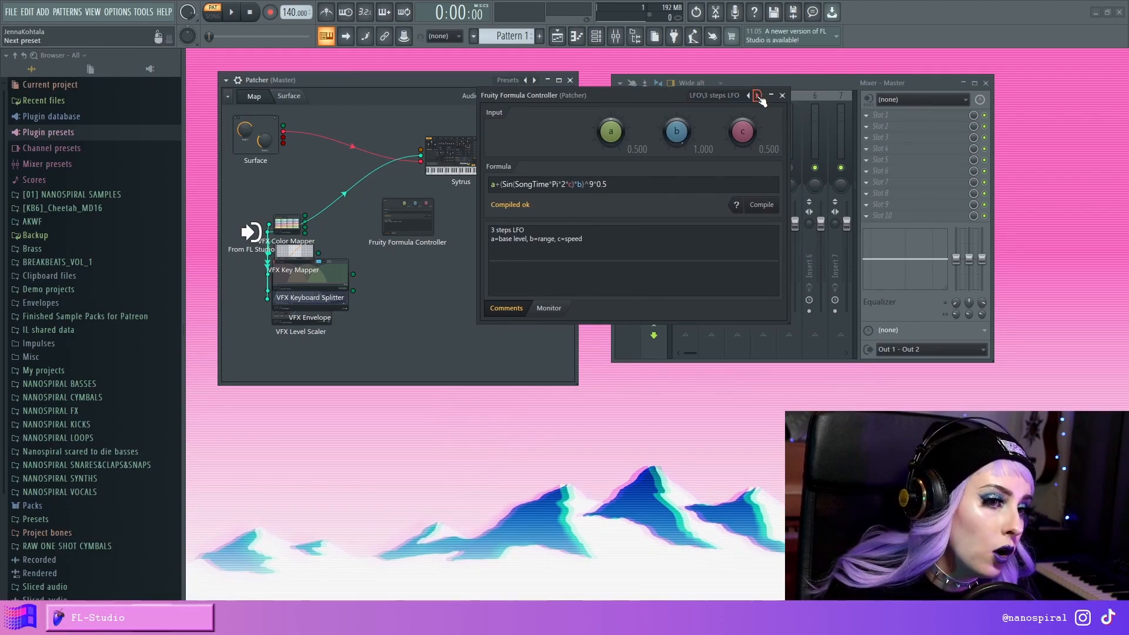
pyautogui.click(756, 95)
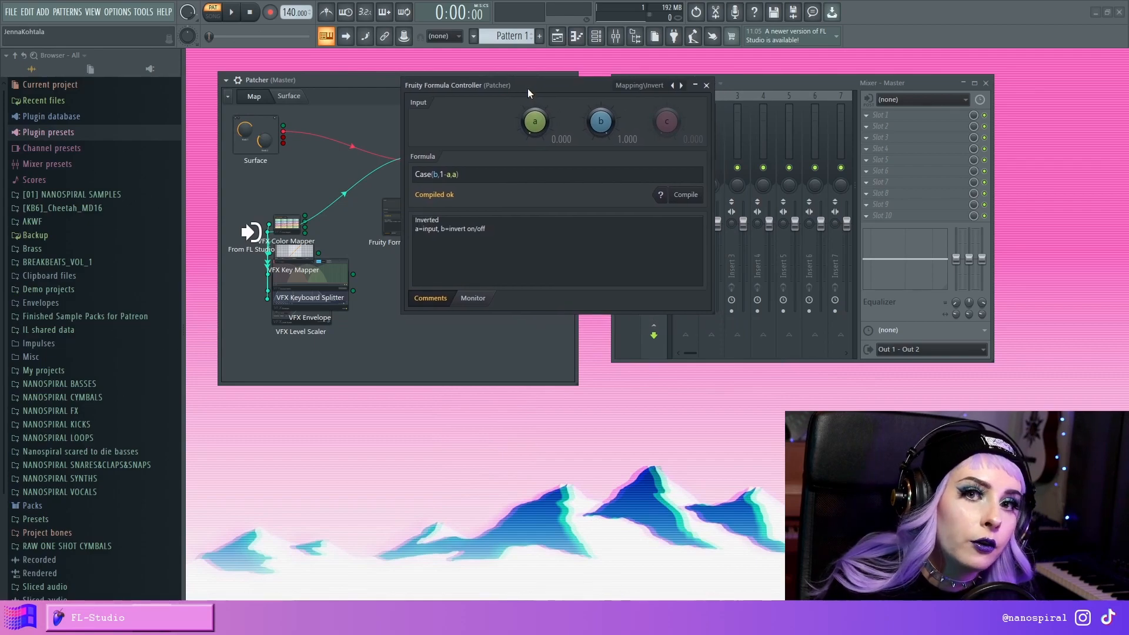
pyautogui.moveTo(457, 84); pyautogui.dragTo(526, 78)
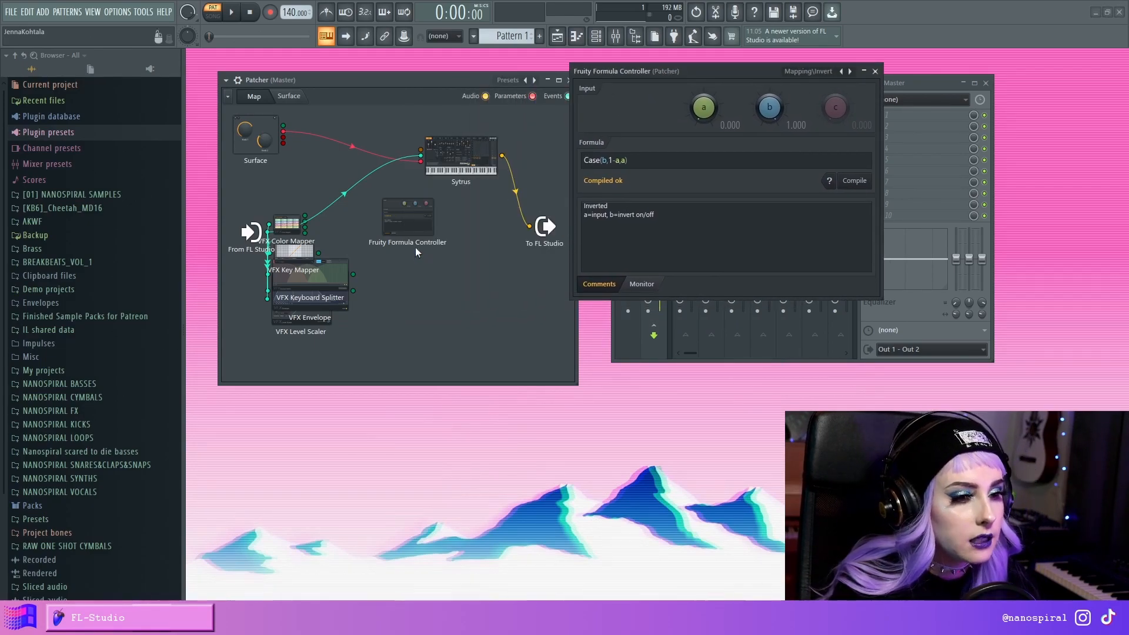
# - Route the Surface knob output into the Formula Controller input
pyautogui.rightClick(407, 217)
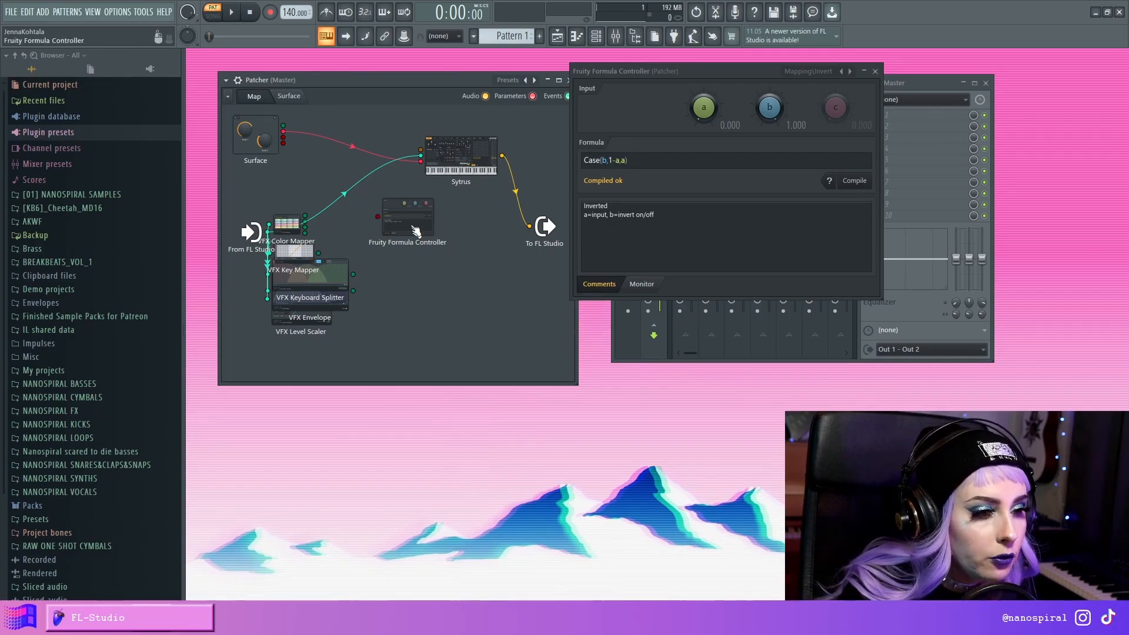
pyautogui.rightClick(407, 216)
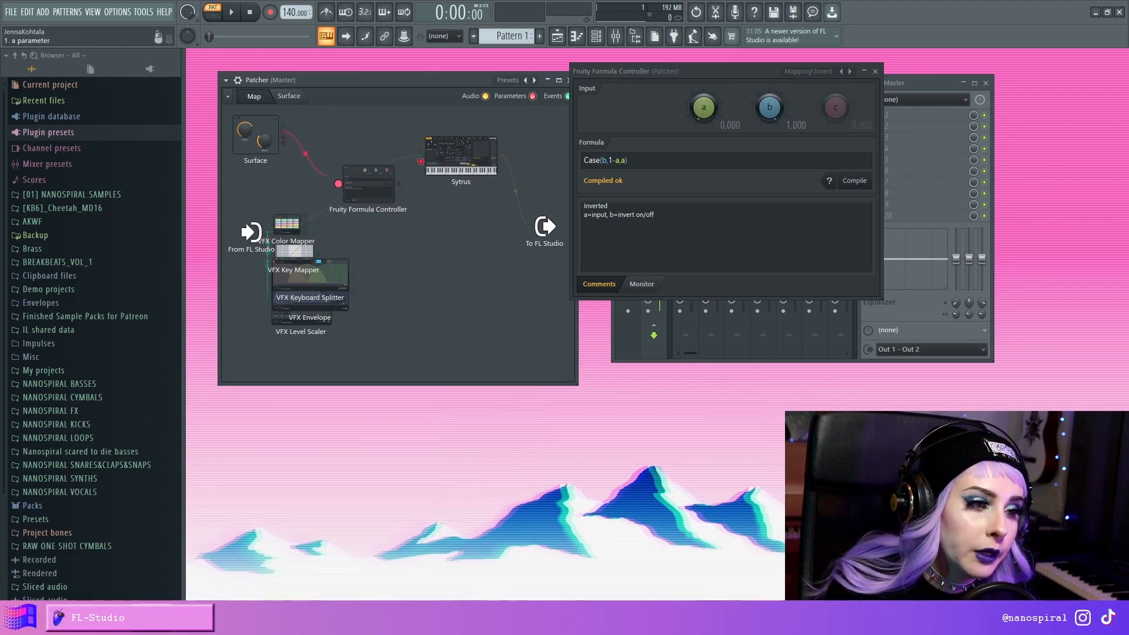
# - Wire the Formula Controller output into Sytrus and bring up the Sytrus synth beside the knob surface
pyautogui.click(873, 70)
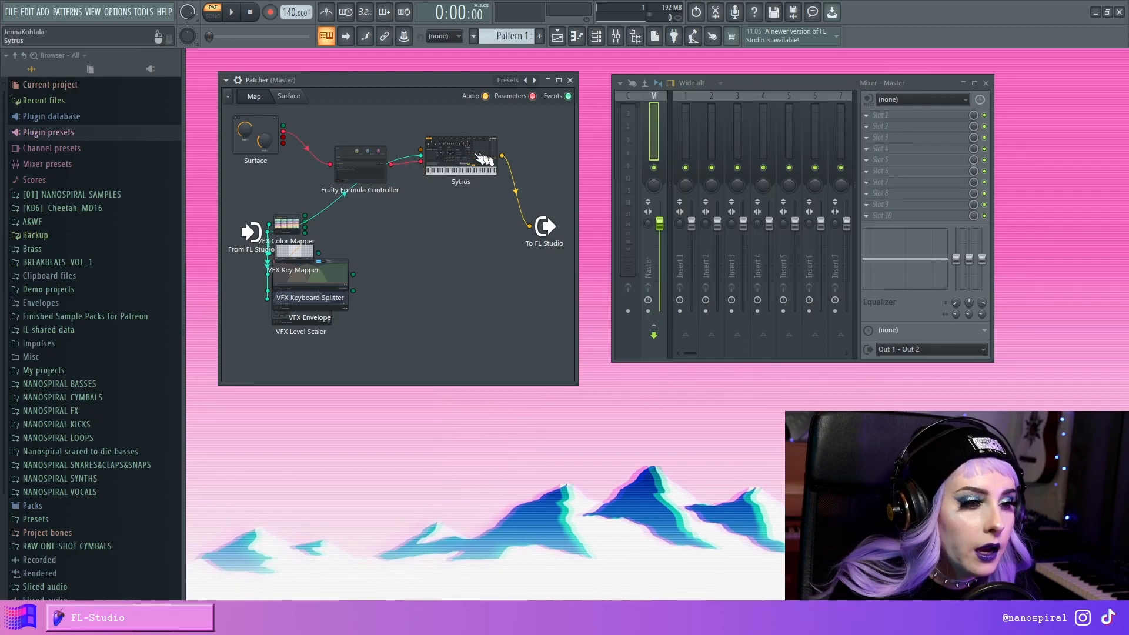
pyautogui.doubleClick(459, 155)
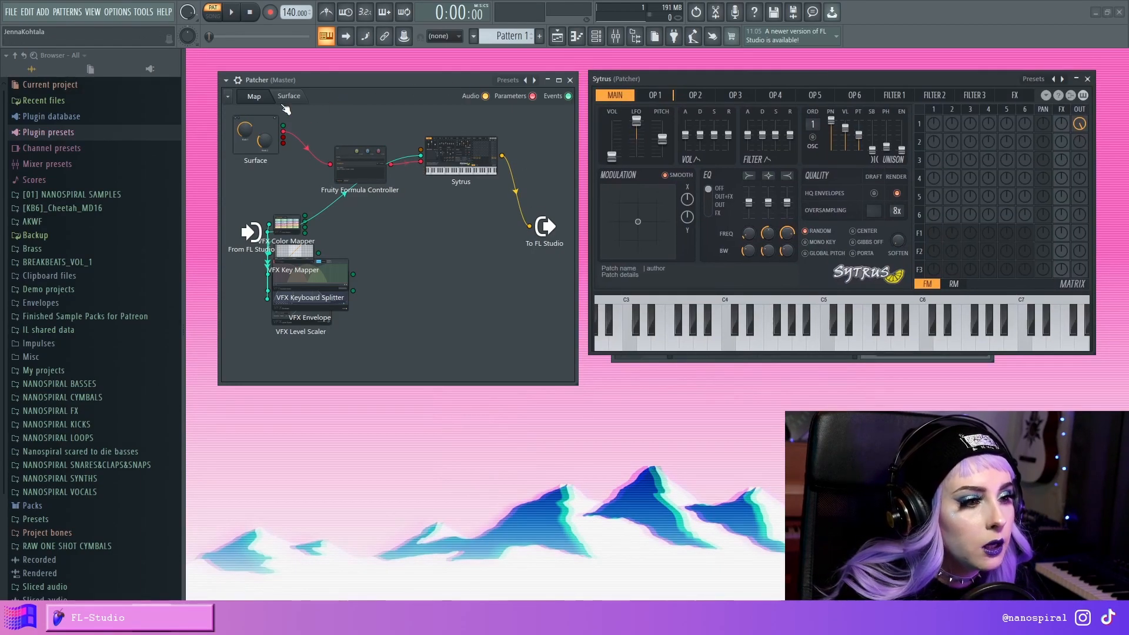
pyautogui.click(289, 95)
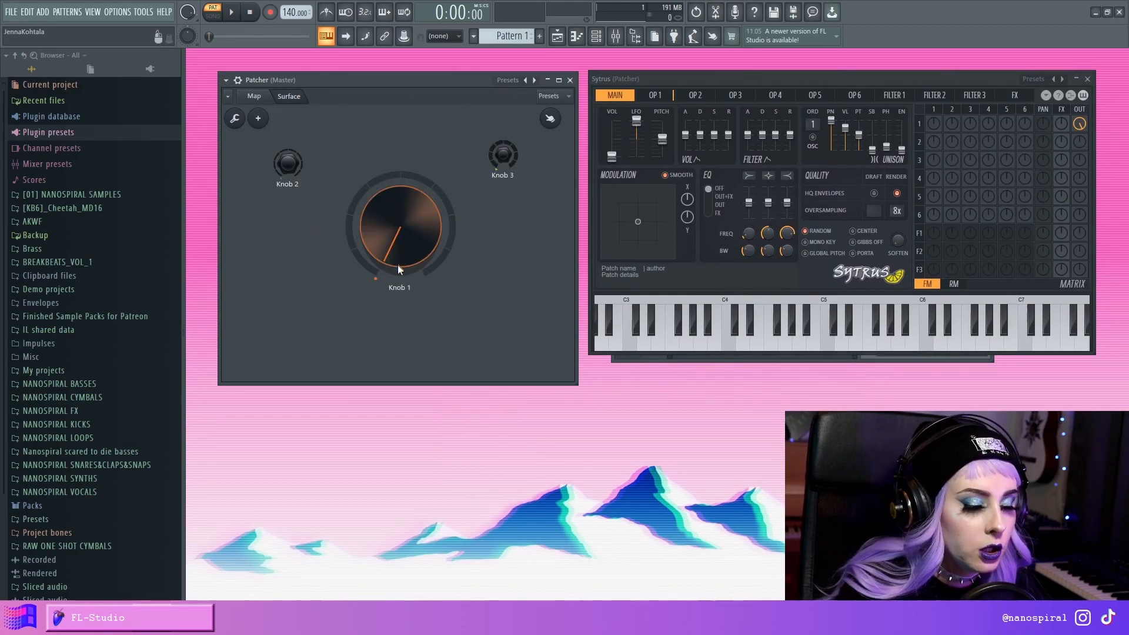
# - Turn surface Knob 1 back and forth to confirm Sytrus volume responds inversely, then return to the map
pyautogui.moveTo(398, 227); pyautogui.dragTo(395, 244)
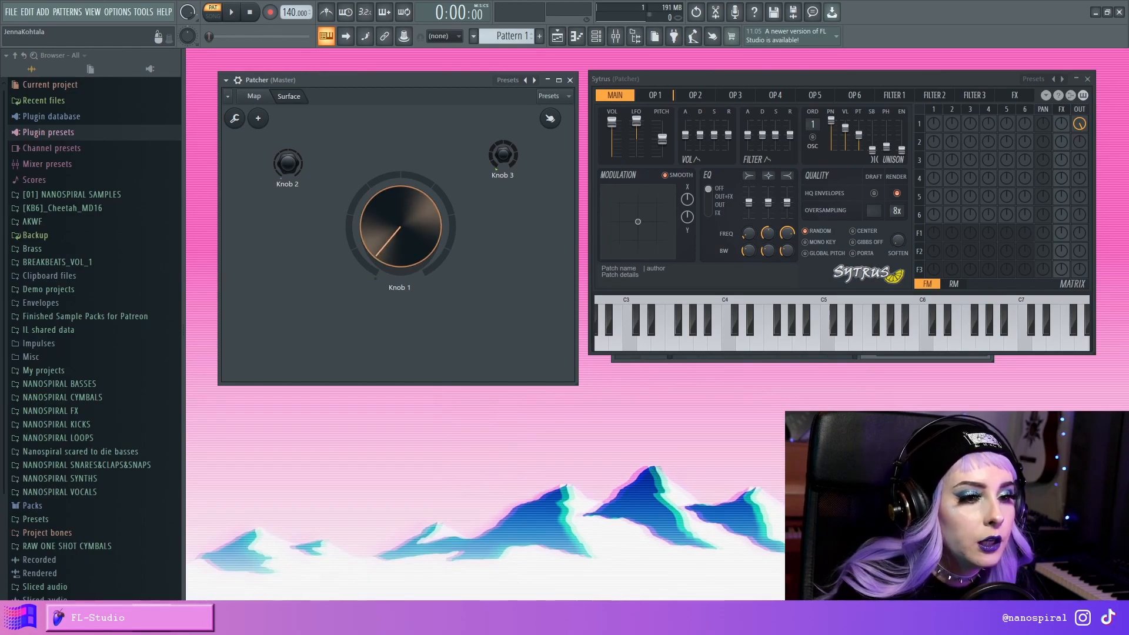
pyautogui.moveTo(399, 201); pyautogui.dragTo(403, 245)
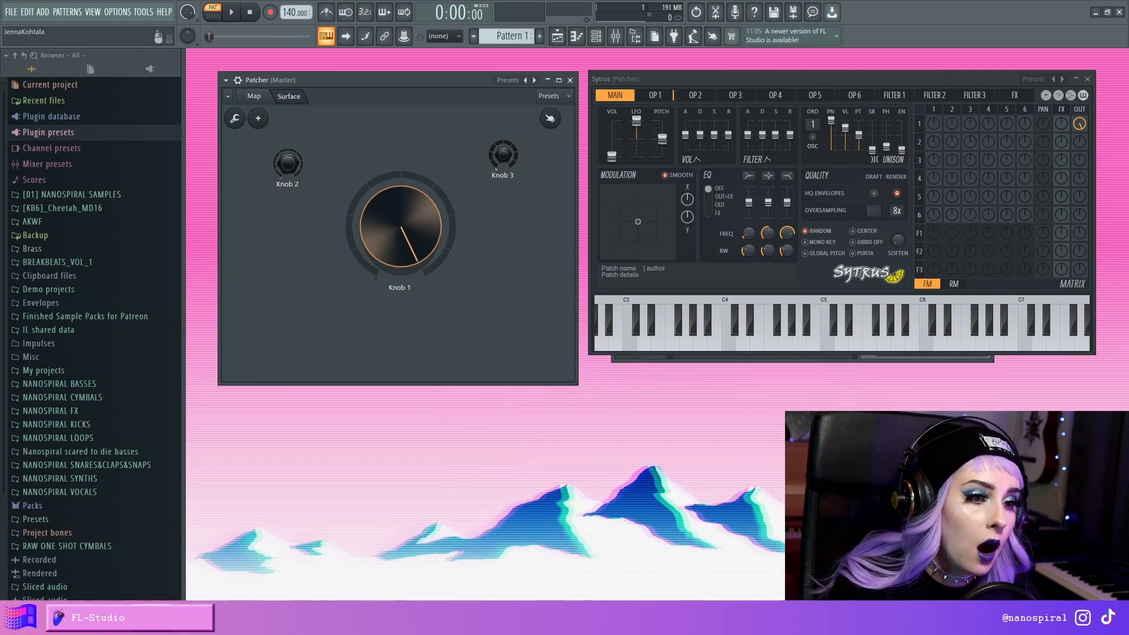
pyautogui.moveTo(398, 224); pyautogui.dragTo(407, 248)
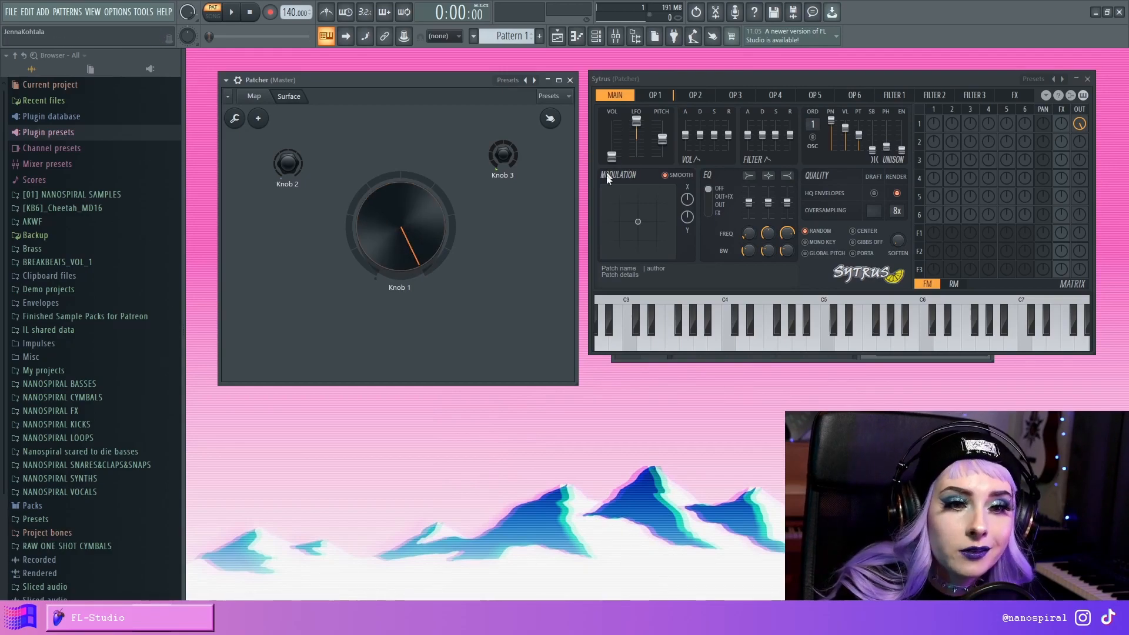
pyautogui.click(253, 96)
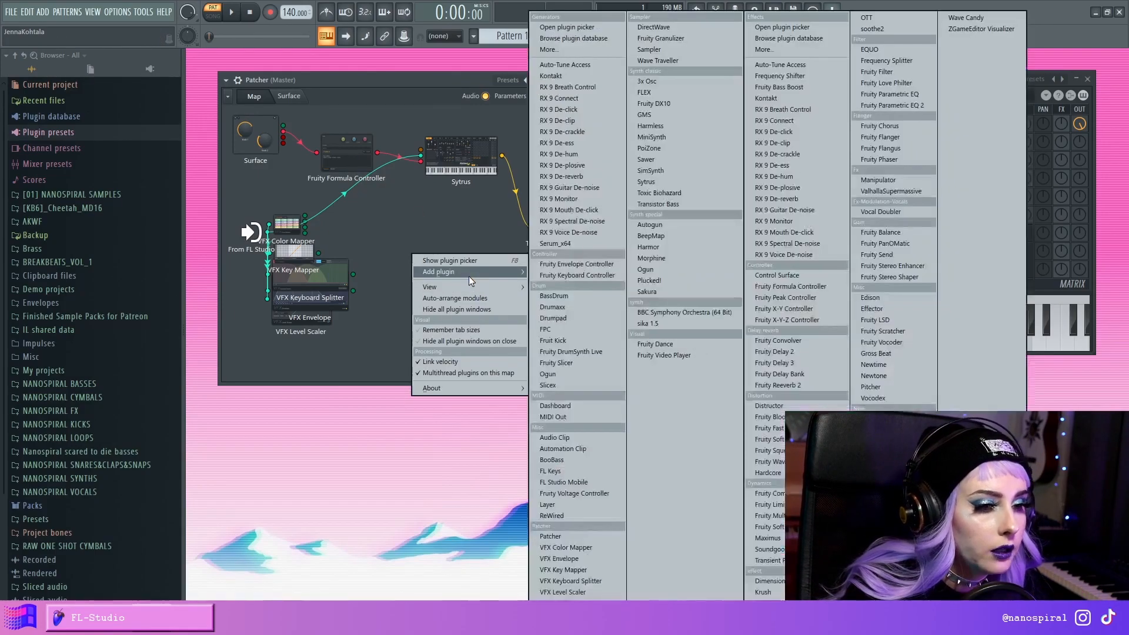
# - Add a Fruity Envelope Controller to the map and inspect its envelope editor and articulator slots
pyautogui.click(575, 264)
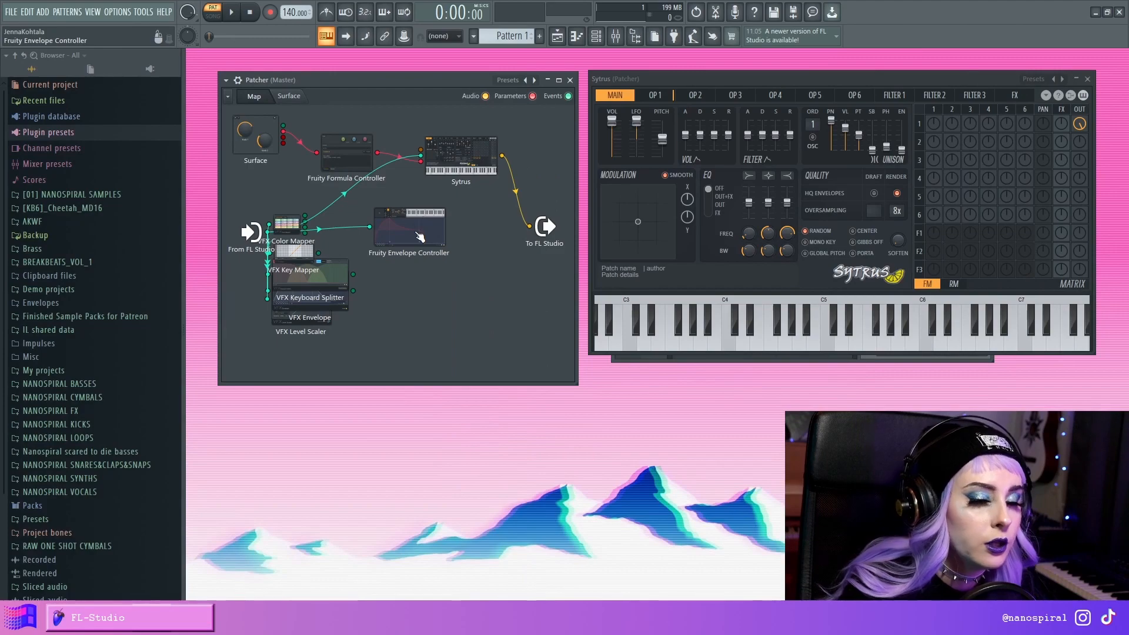
pyautogui.doubleClick(408, 227)
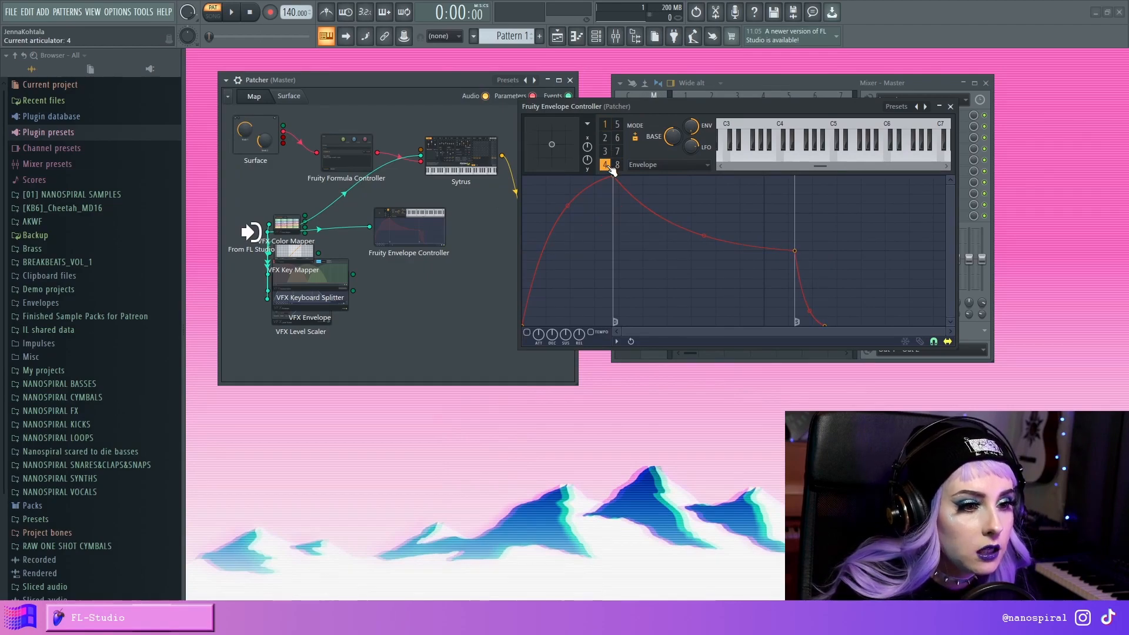
pyautogui.click(604, 124)
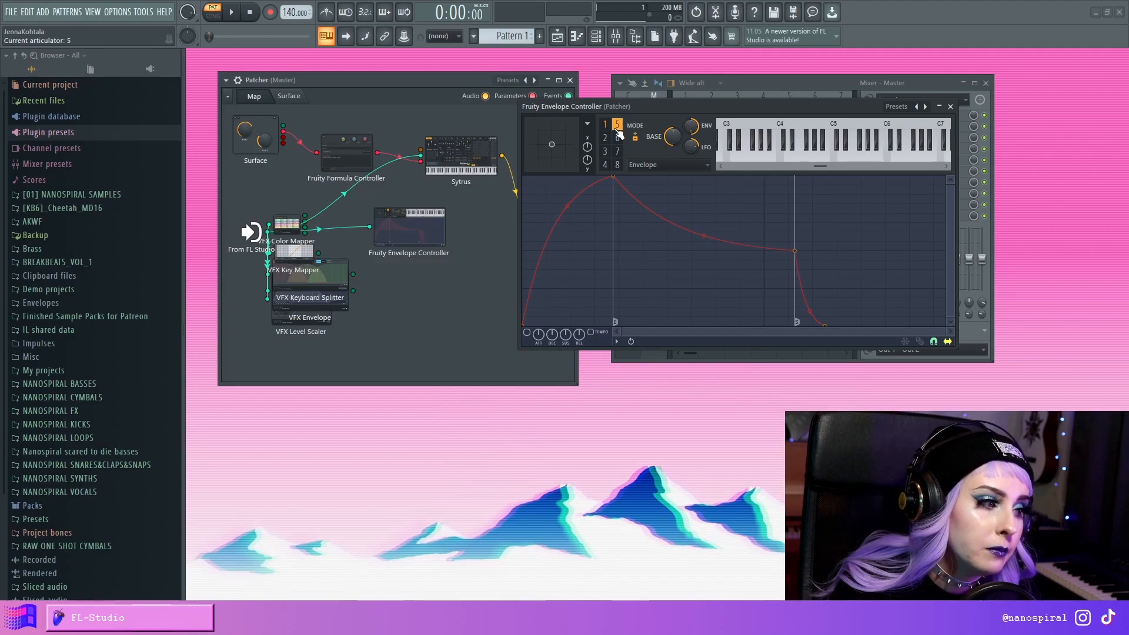
# - Bring up the module options and the map's Add plugin list again
pyautogui.rightClick(408, 230)
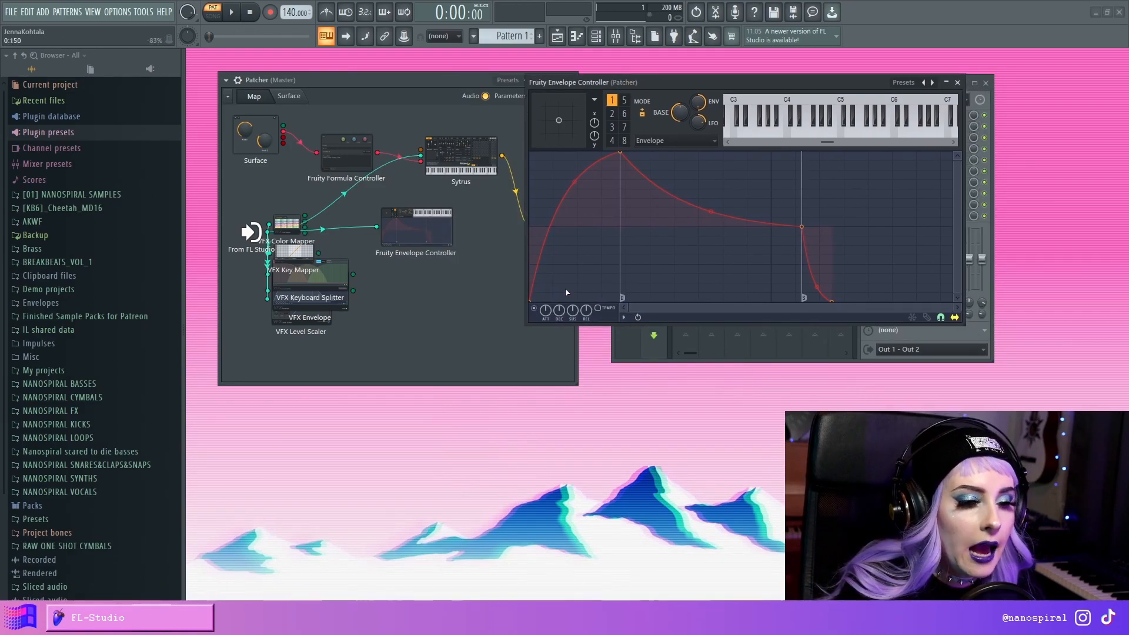
pyautogui.rightClick(545, 307)
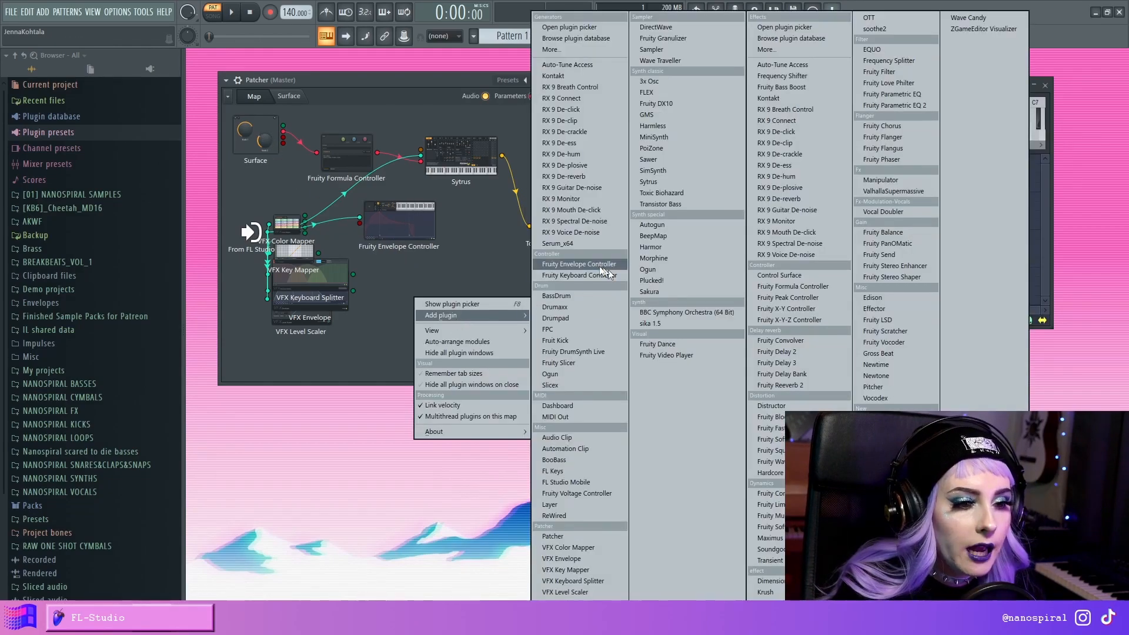
# - Add a Fruity Keyboard Controller and enable its Controllers > 1. Note output
pyautogui.click(576, 275)
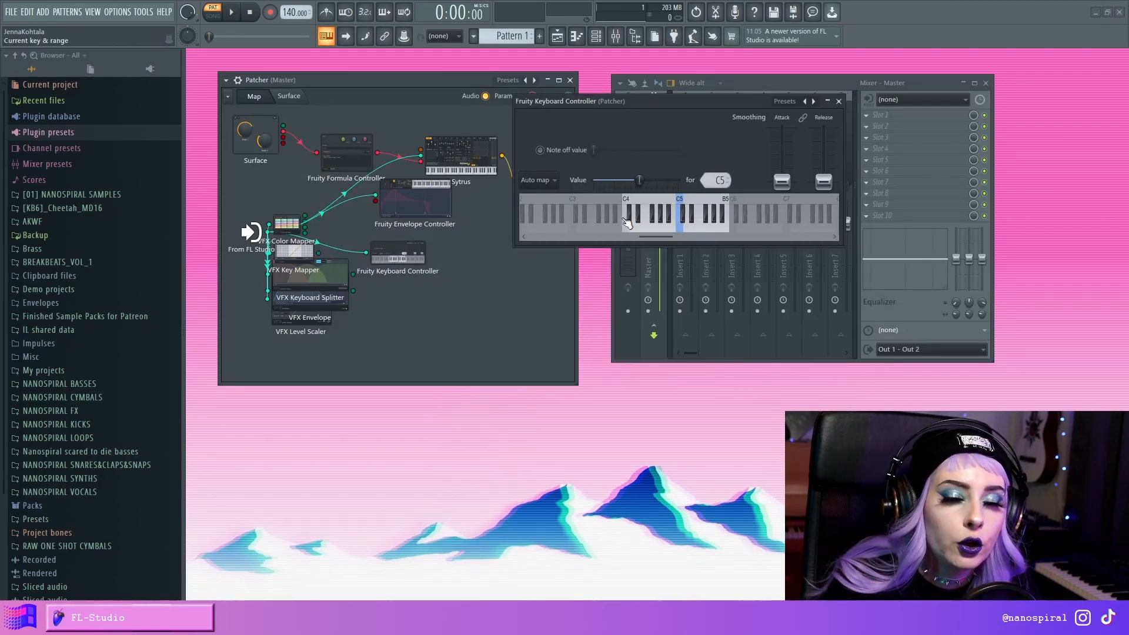
pyautogui.moveTo(678, 234)
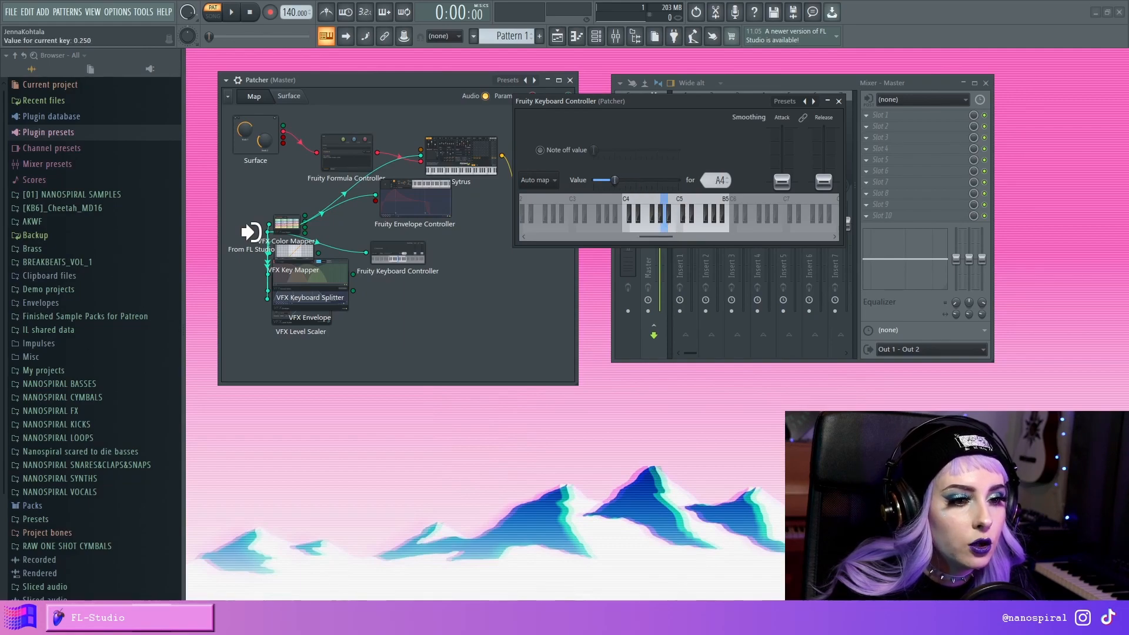
pyautogui.rightClick(397, 270)
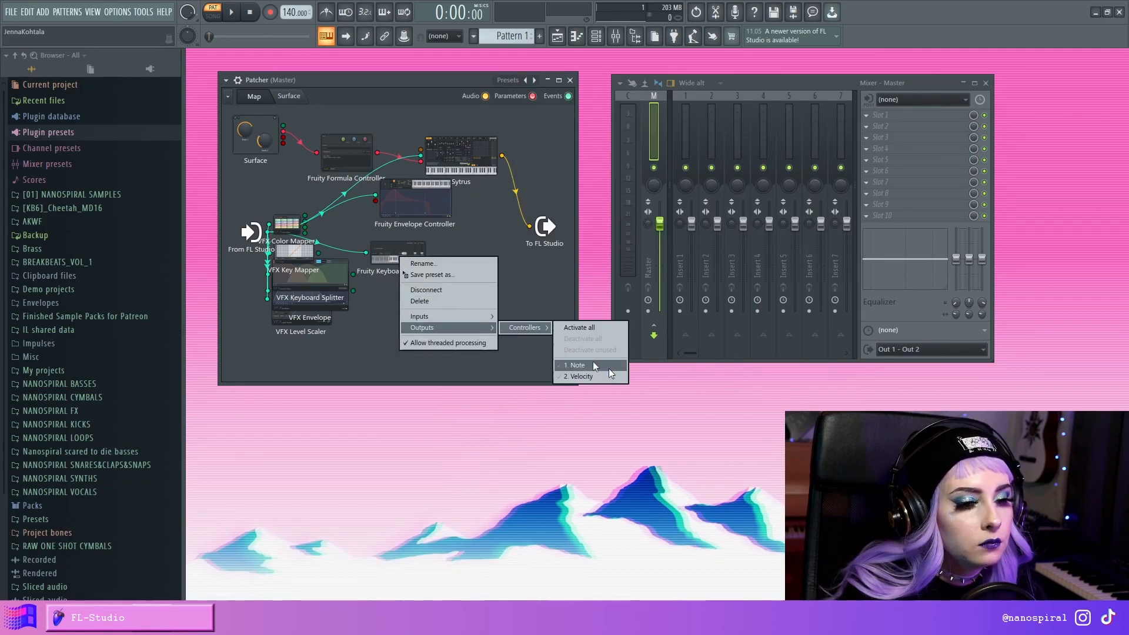
pyautogui.click(576, 364)
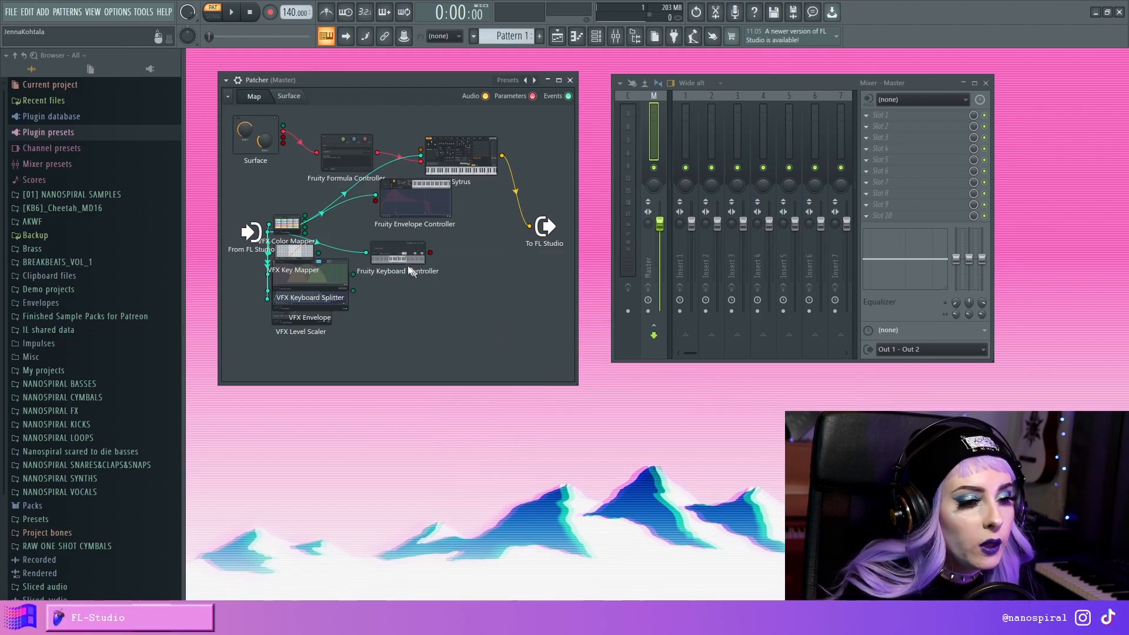
# - Inspect the Keyboard Controller editor and reopen the Add plugin list
pyautogui.doubleClick(410, 255)
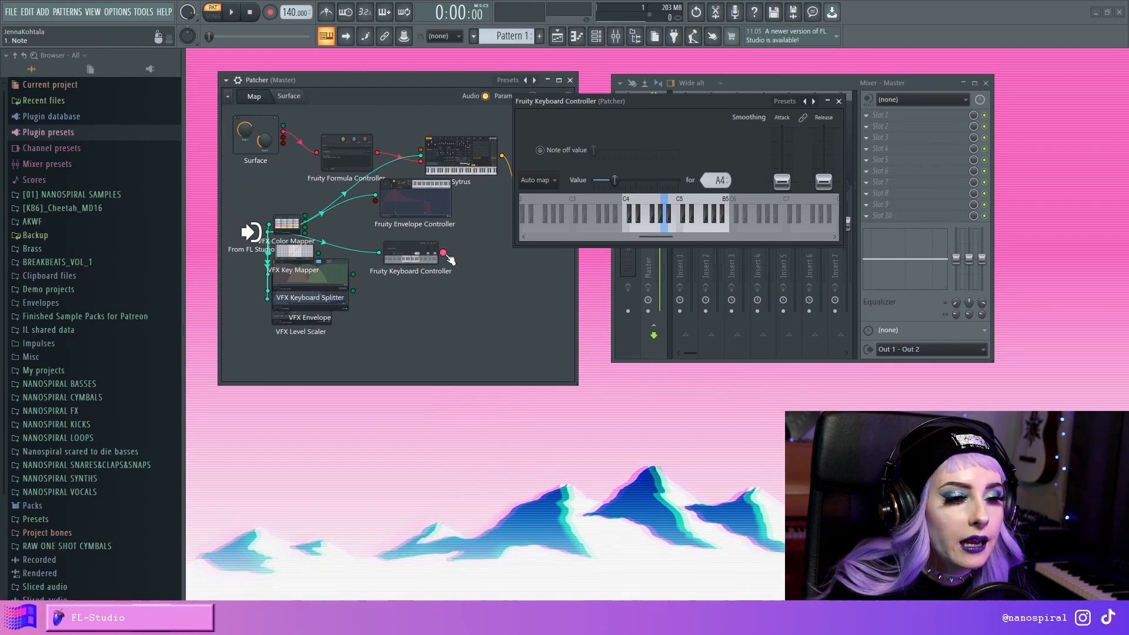
pyautogui.moveTo(485, 226)
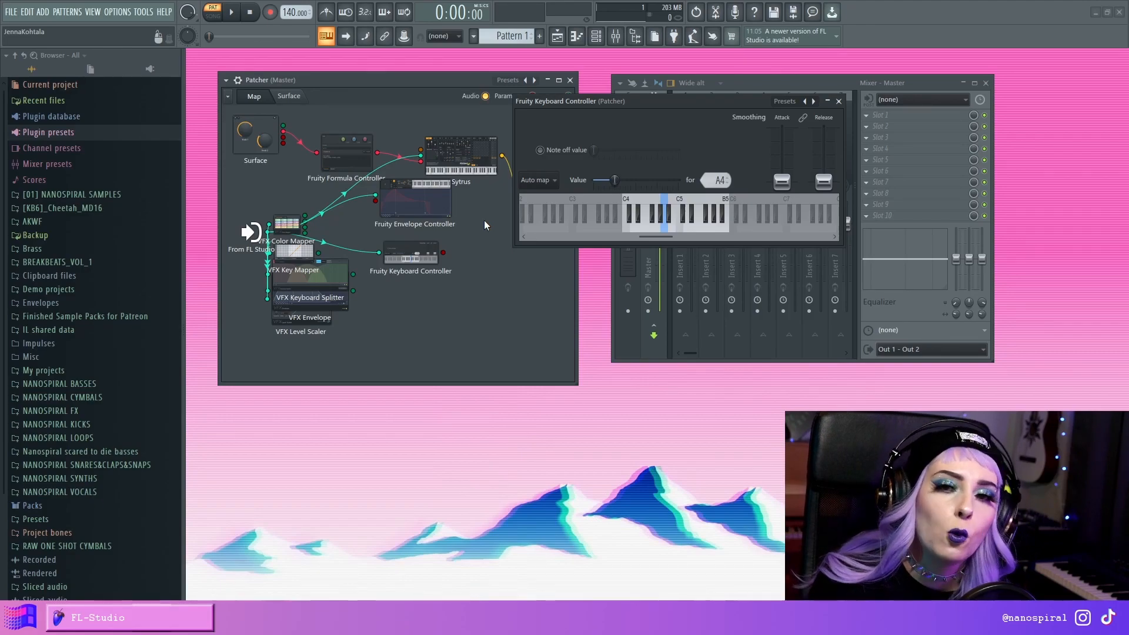
pyautogui.click(836, 101)
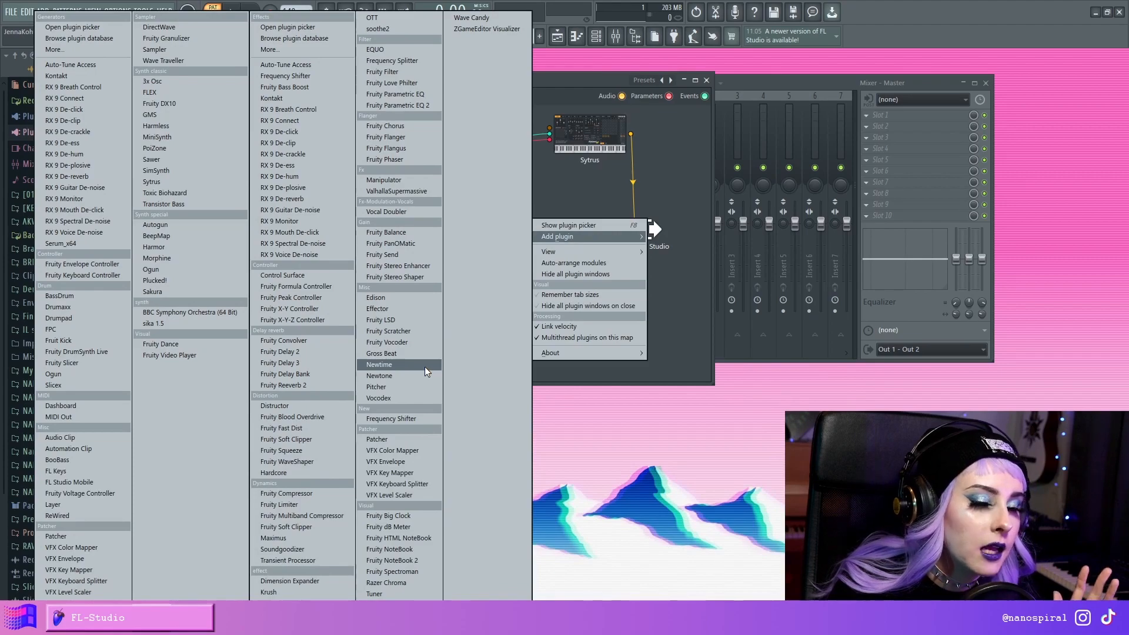
# - Add a Fruity Balance module and clone Sytrus and Balance so there are two of each
pyautogui.click(386, 231)
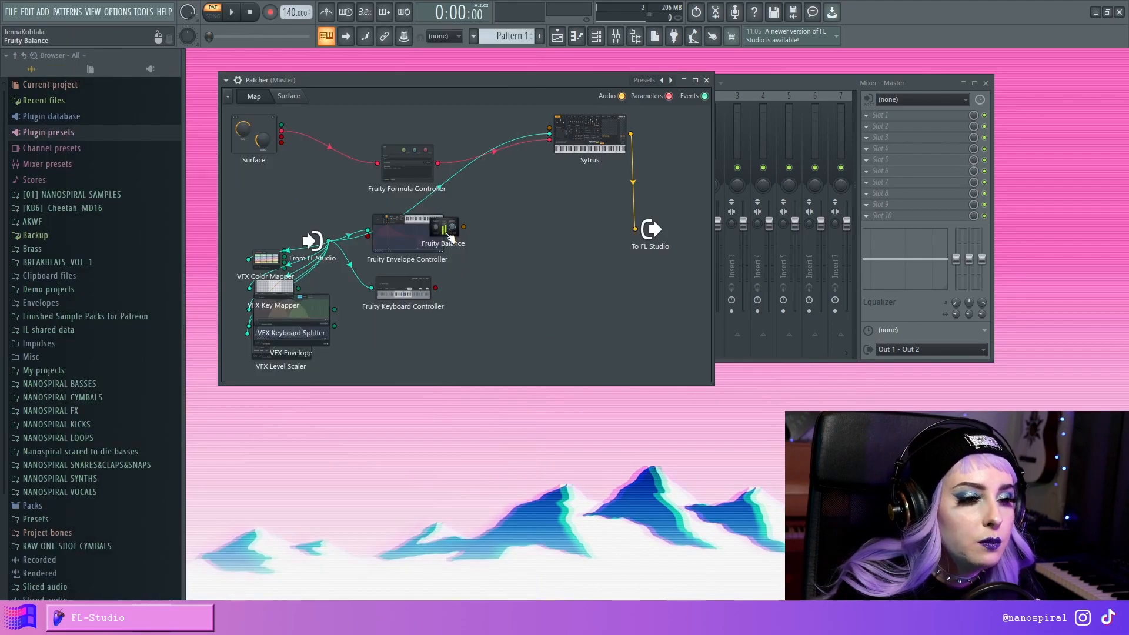
pyautogui.click(289, 96)
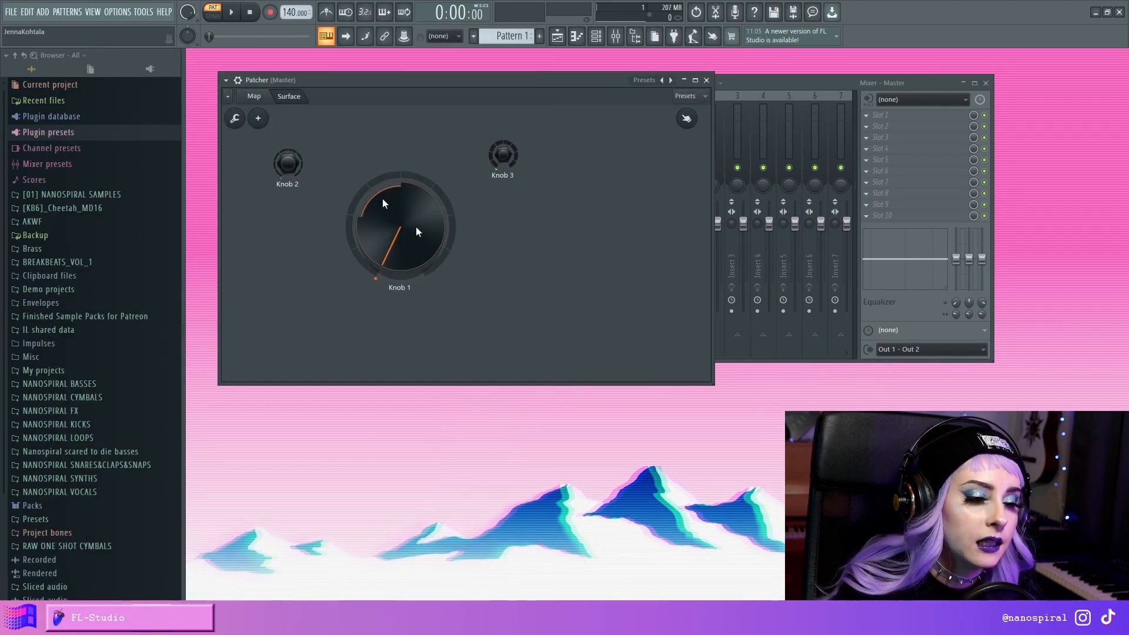
pyautogui.click(252, 95)
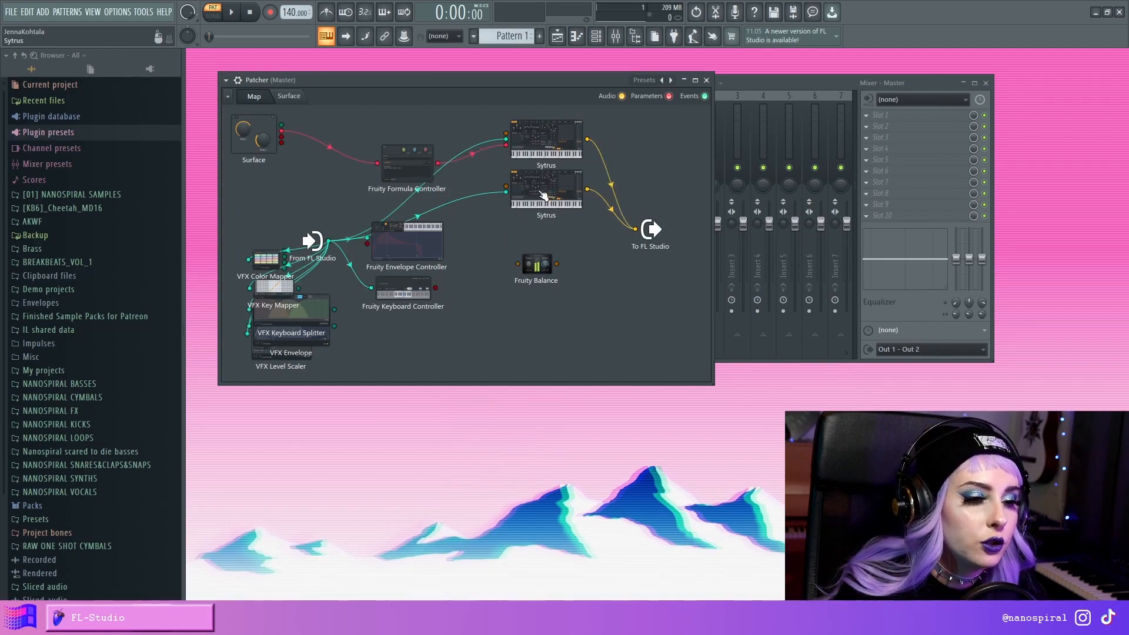
pyautogui.click(536, 262)
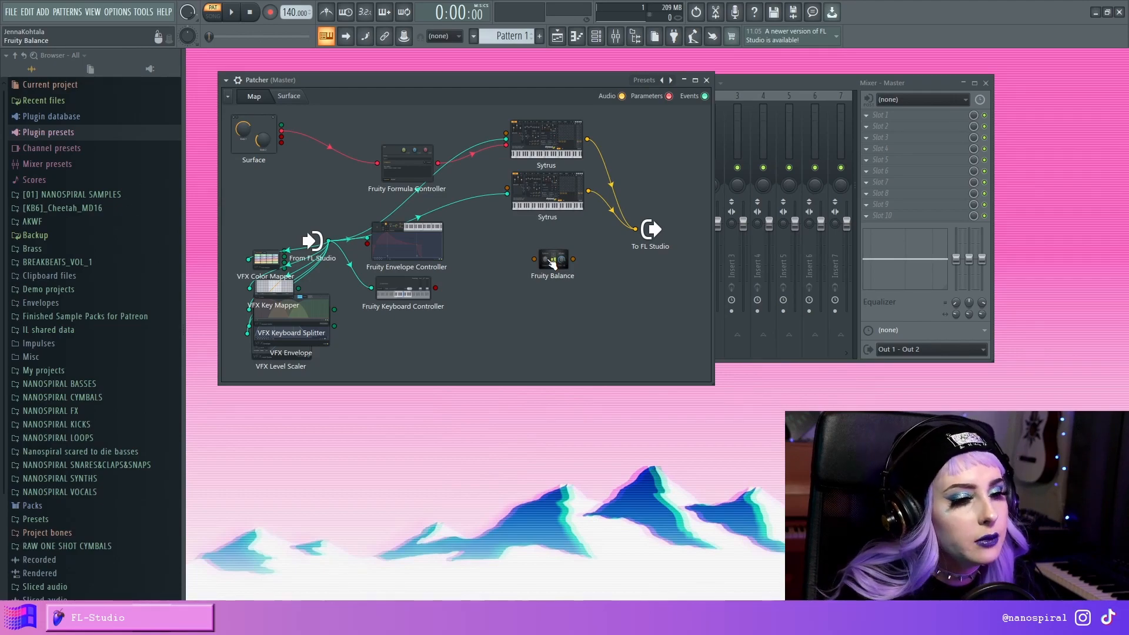
pyautogui.moveTo(621, 337)
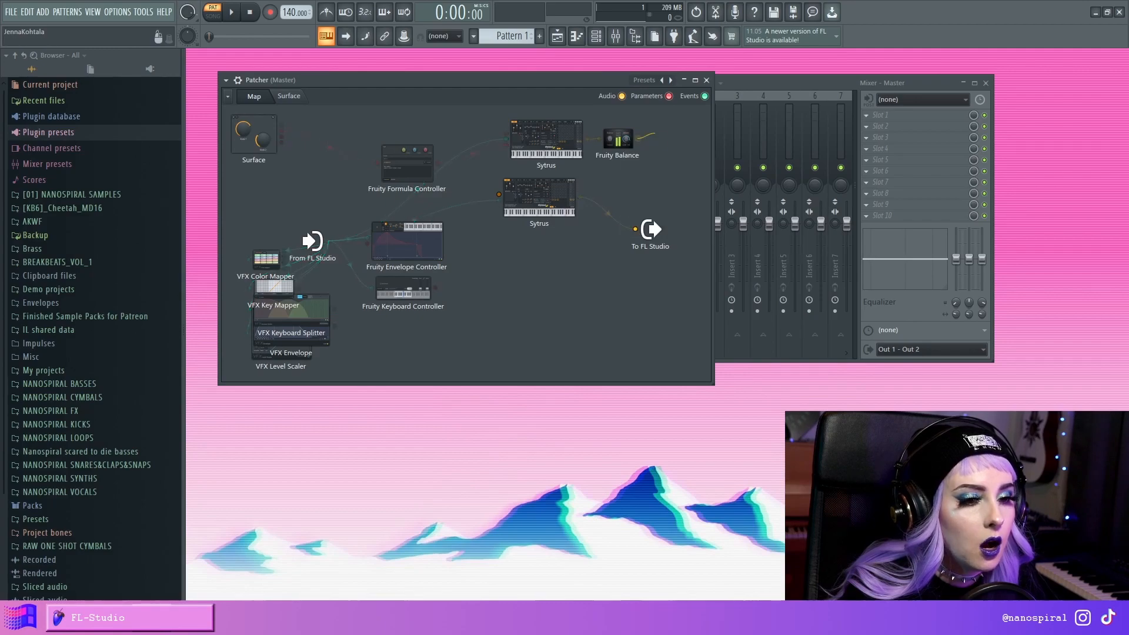
# - Route each Sytrus audio out through its own Fruity Balance into To FL Studio
pyautogui.rightClick(617, 136)
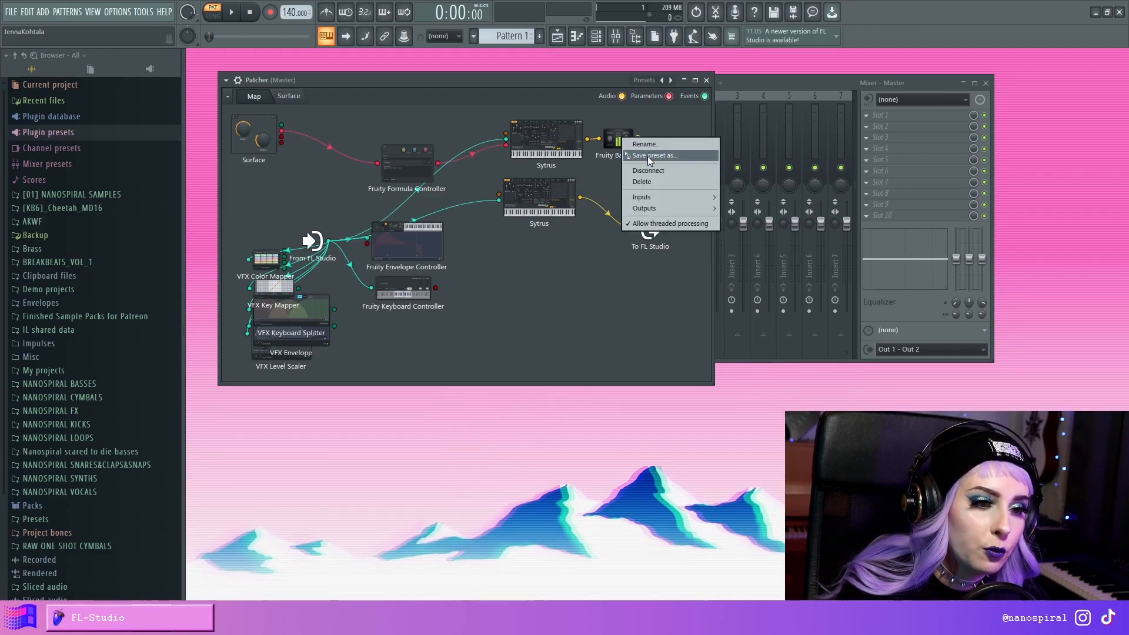
pyautogui.click(616, 138)
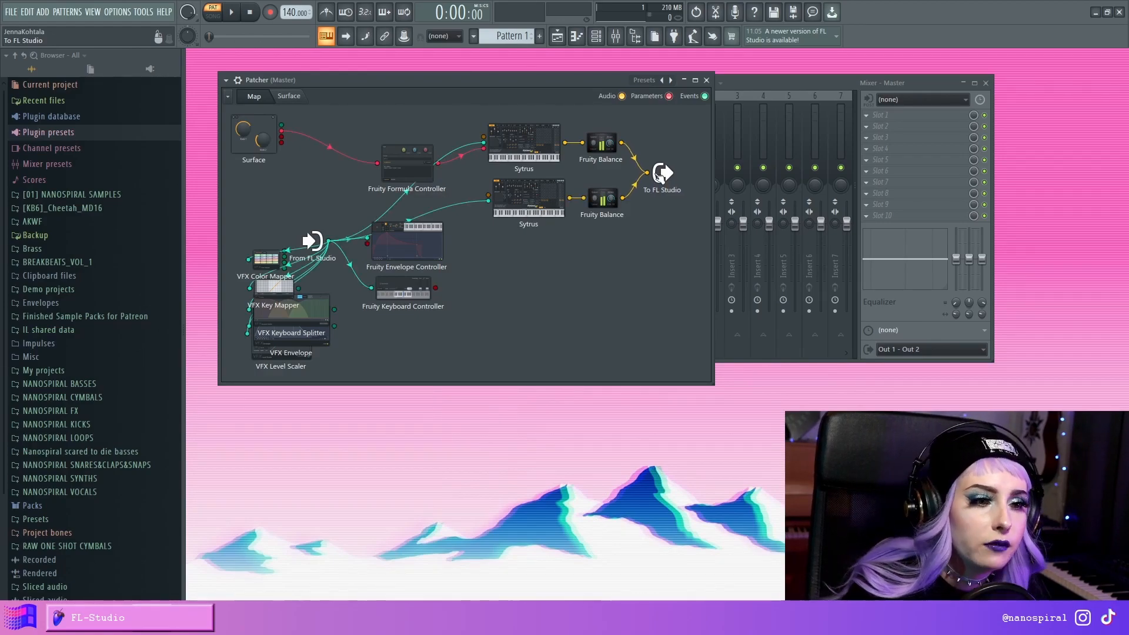
# - Auto-arrange the modules so controllers, both Sytrus and both Balances read clearly on the map
pyautogui.rightClick(599, 324)
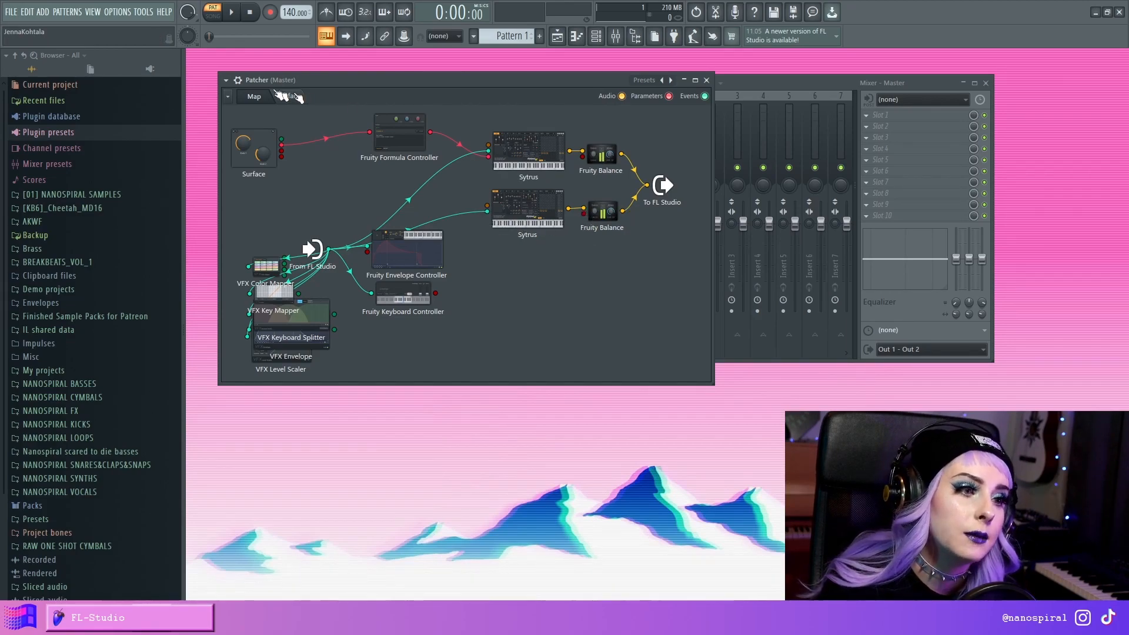
pyautogui.click(288, 95)
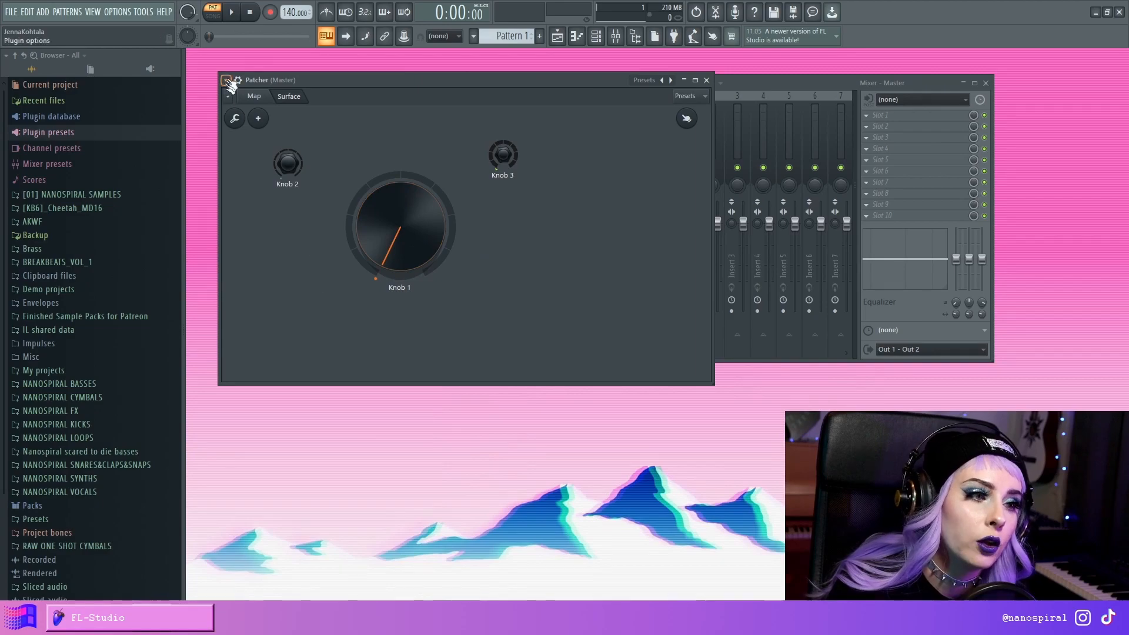
pyautogui.click(253, 95)
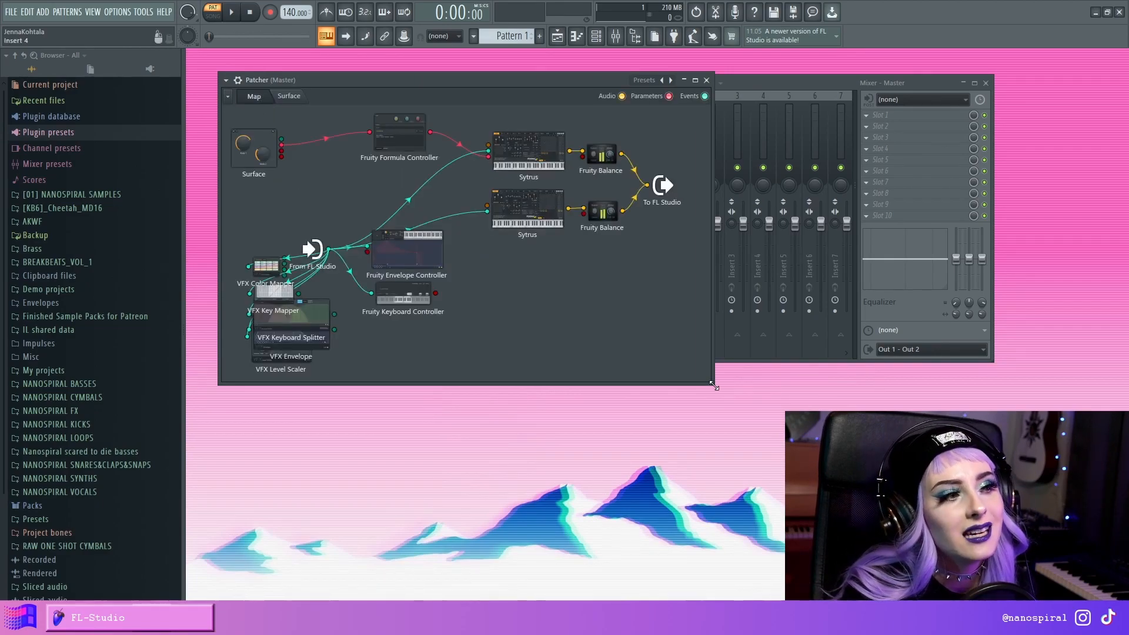
pyautogui.moveTo(521, 315)
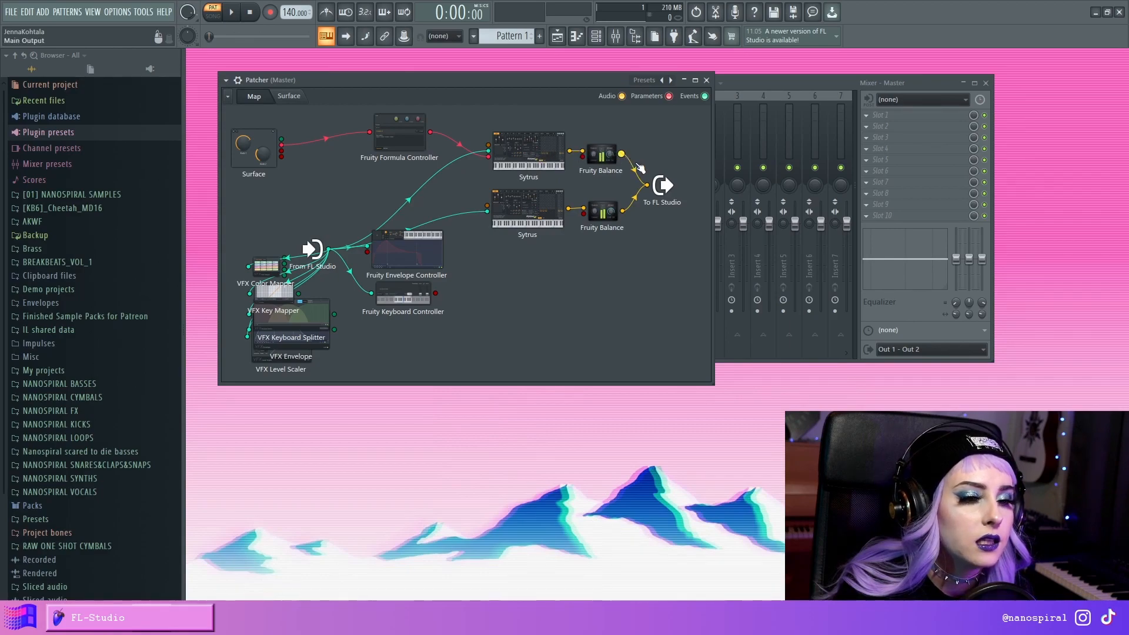
pyautogui.moveTo(712, 200)
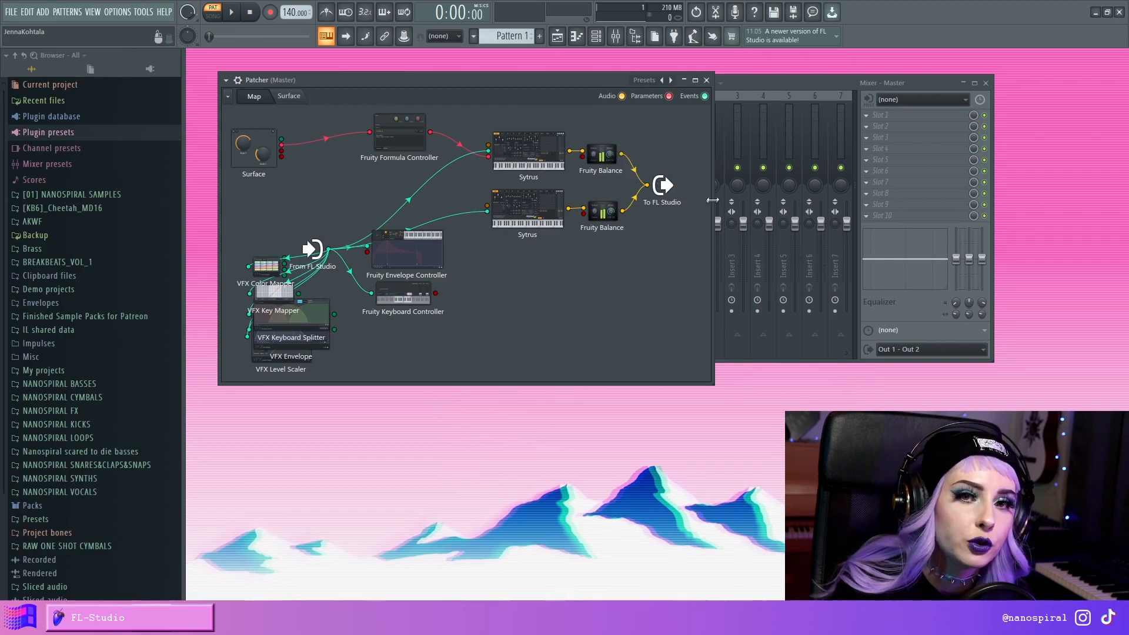
pyautogui.moveTo(610, 190)
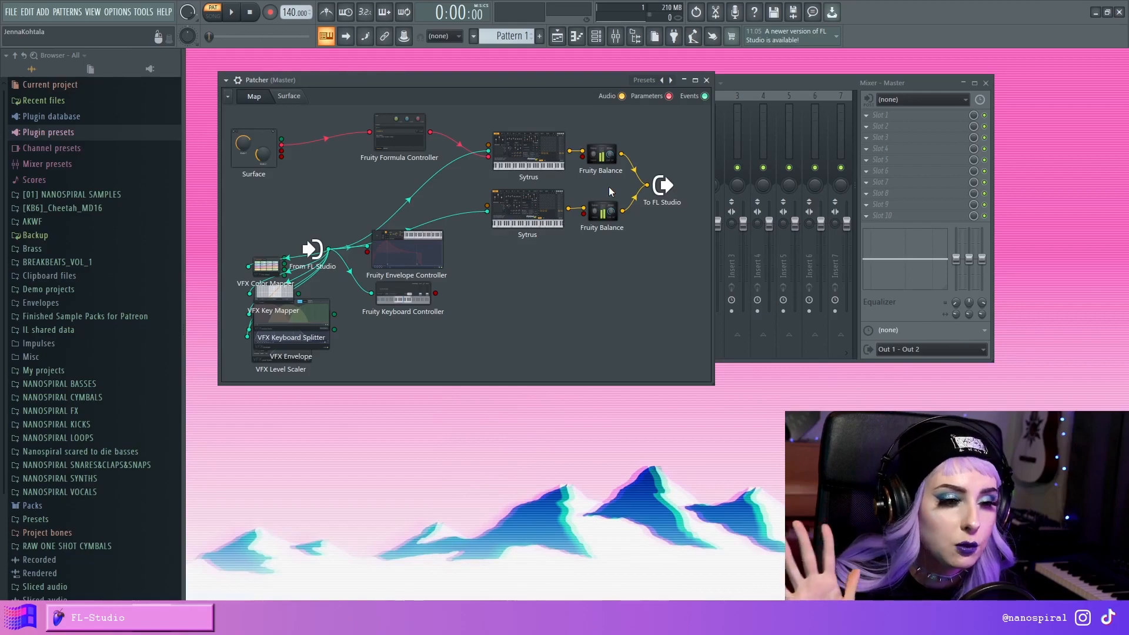